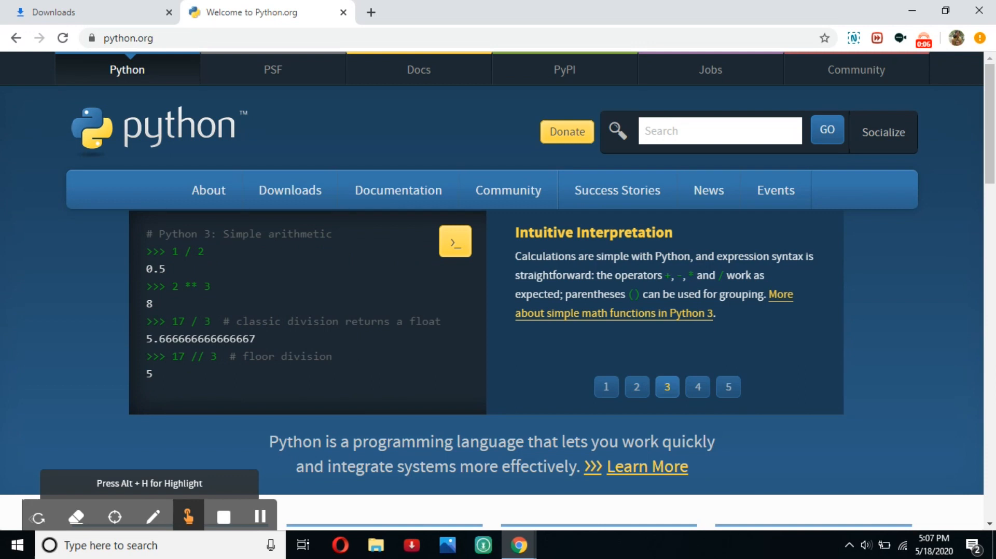
# - Browse python.org's homepage code examples: Fibonacci, list comprehensions, arithmetic, input/output, for loop
pyautogui.click(697, 387)
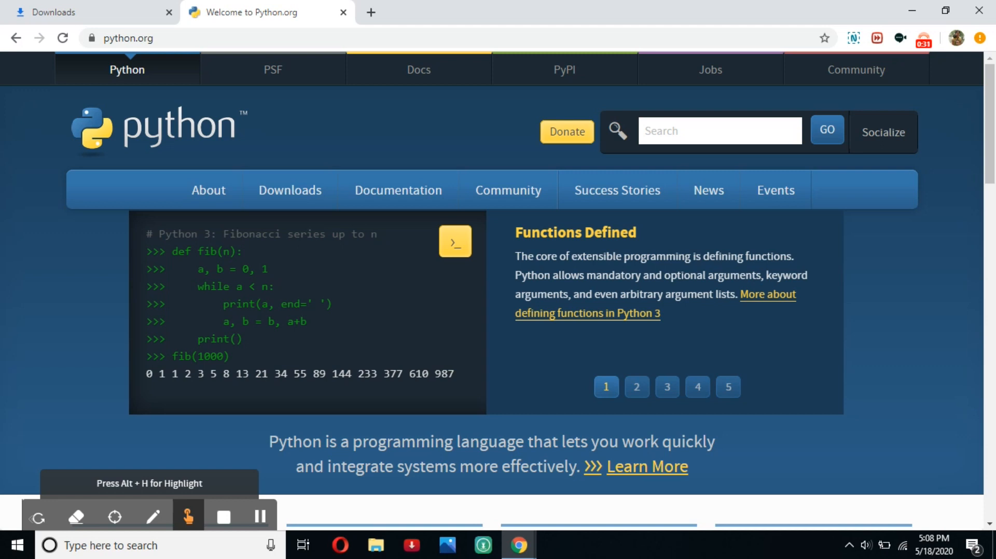
pyautogui.click(637, 387)
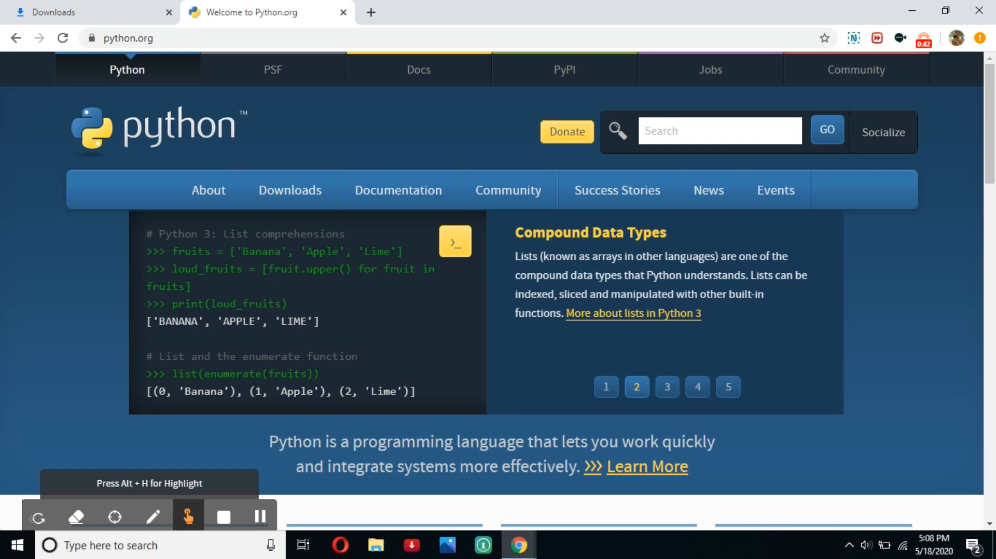
pyautogui.click(667, 387)
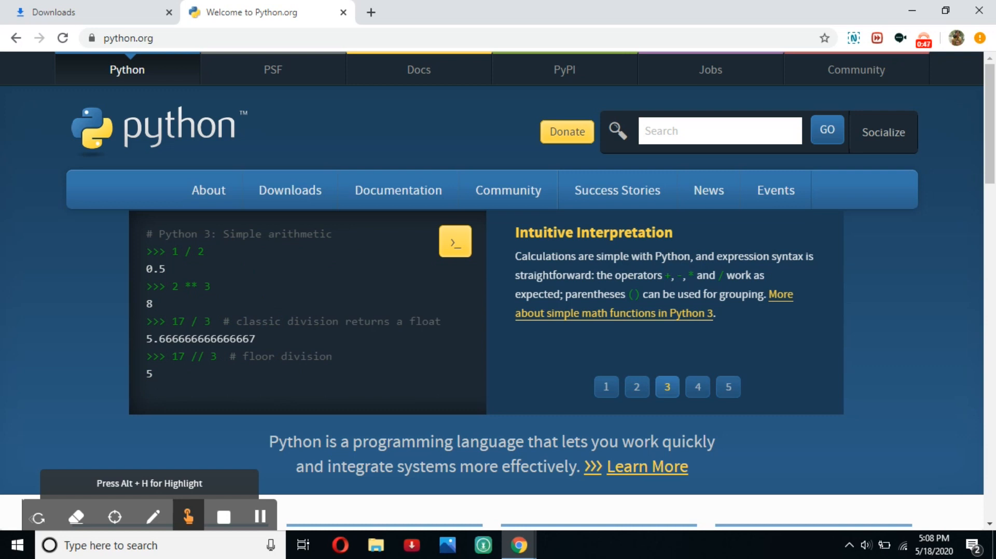
pyautogui.click(697, 387)
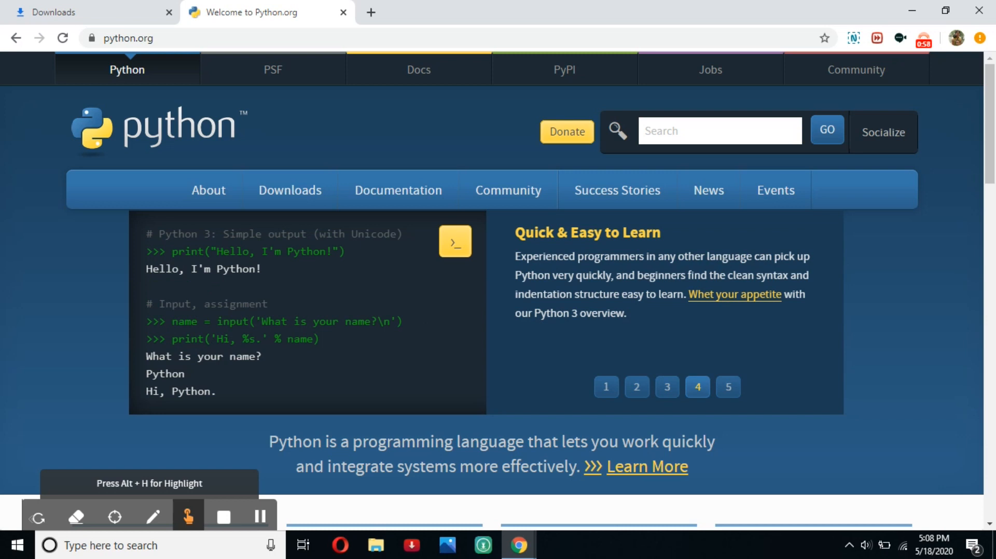
pyautogui.click(728, 387)
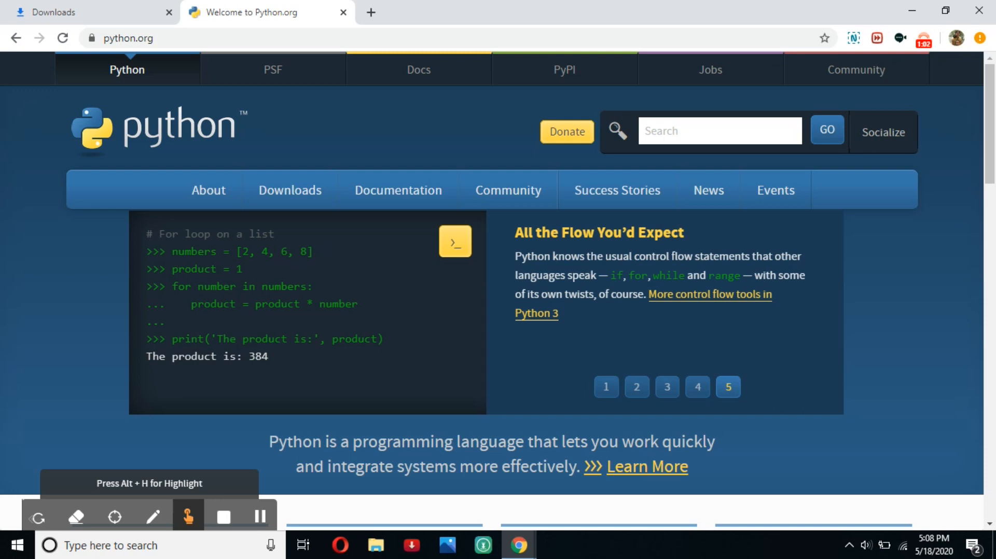
# - Cycle through the code examples again, then go to the Python downloads for Windows
pyautogui.click(605, 387)
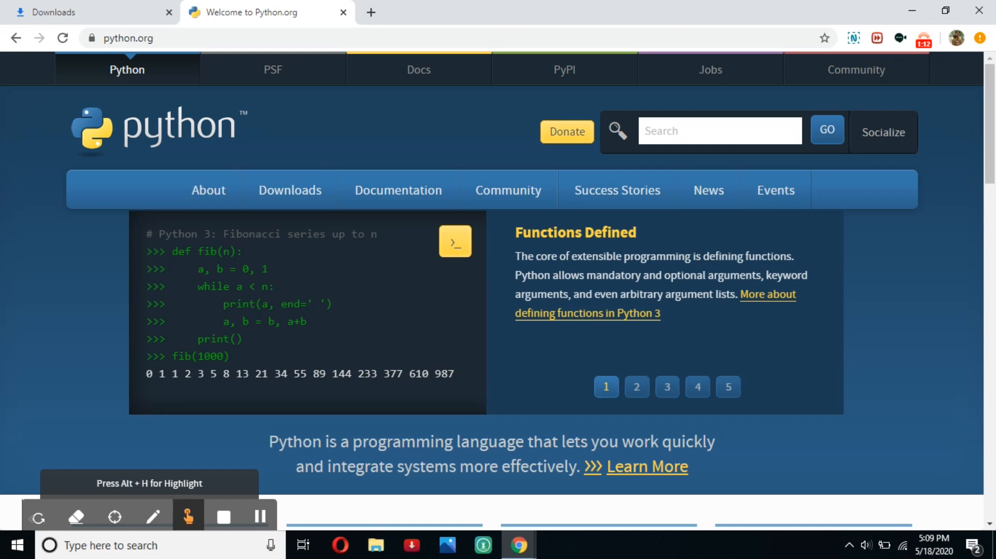
pyautogui.click(636, 387)
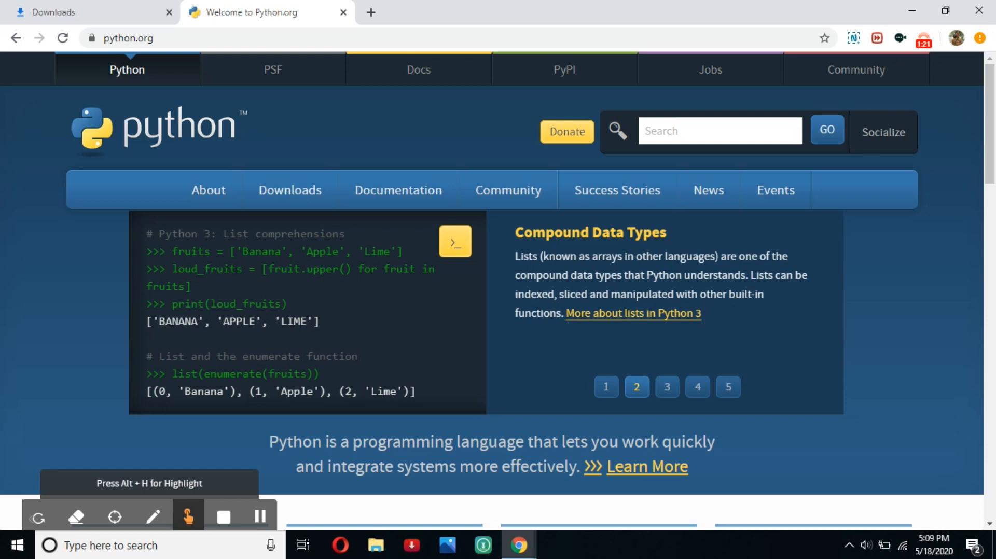
pyautogui.click(667, 387)
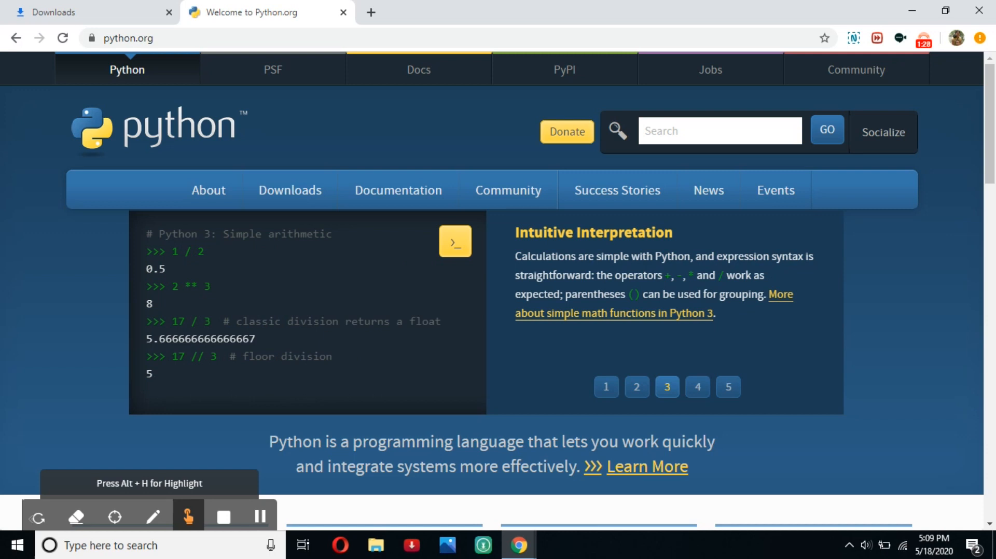
pyautogui.moveTo(510, 263)
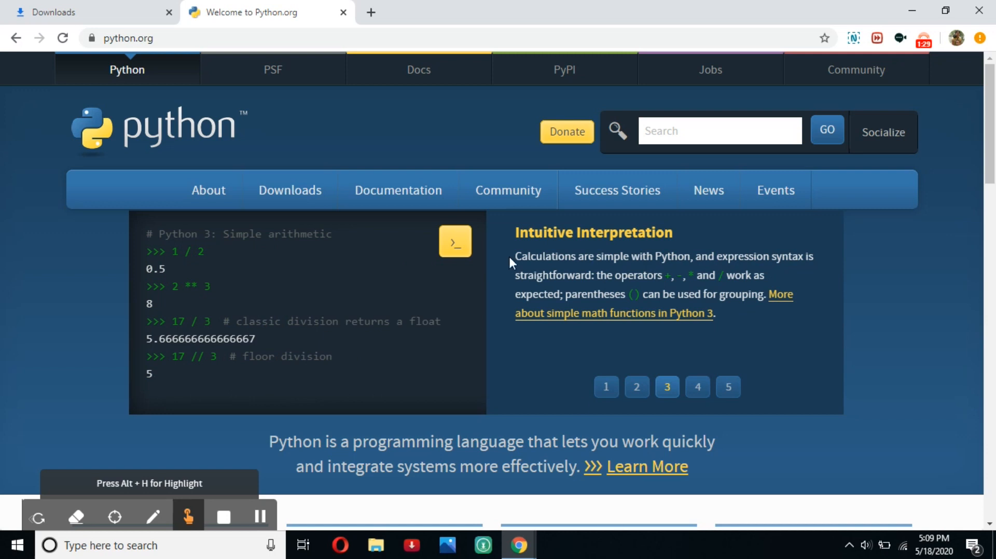
pyautogui.click(129, 38)
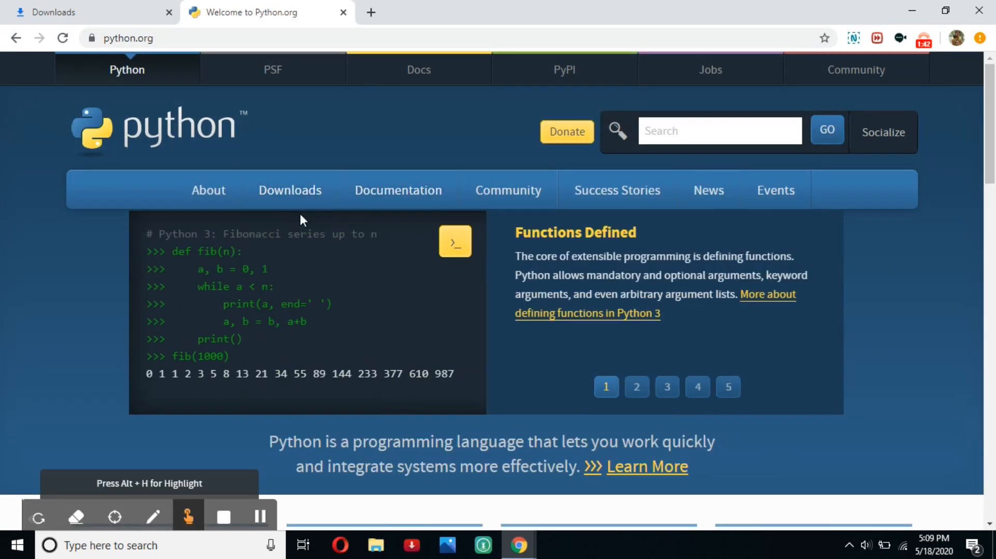
pyautogui.click(290, 191)
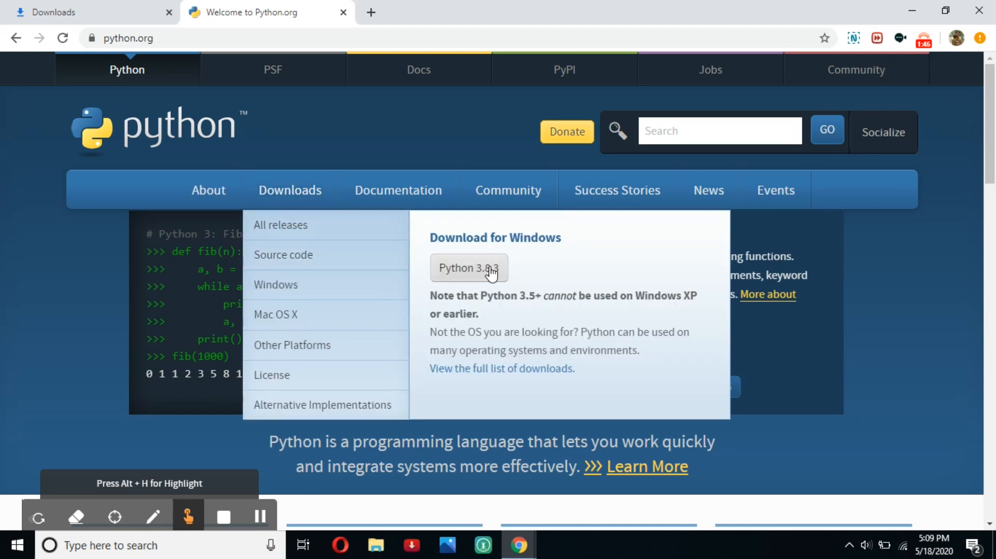
pyautogui.moveTo(492, 283)
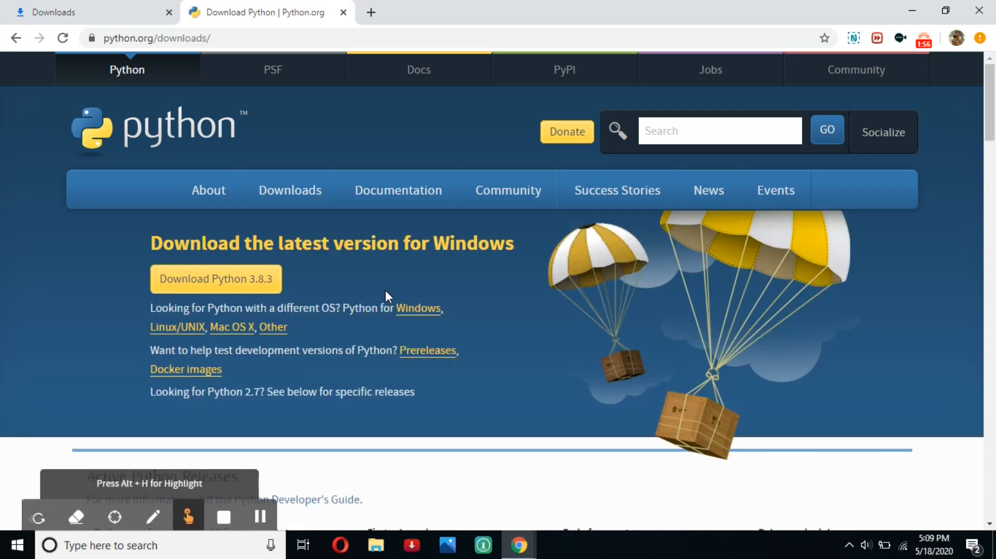
pyautogui.moveTo(184, 337)
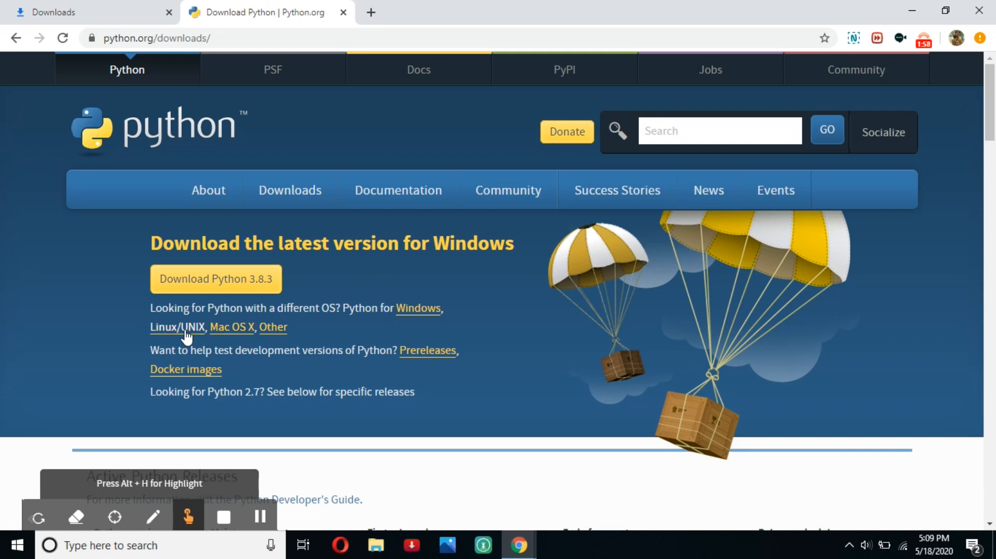
pyautogui.moveTo(474, 247)
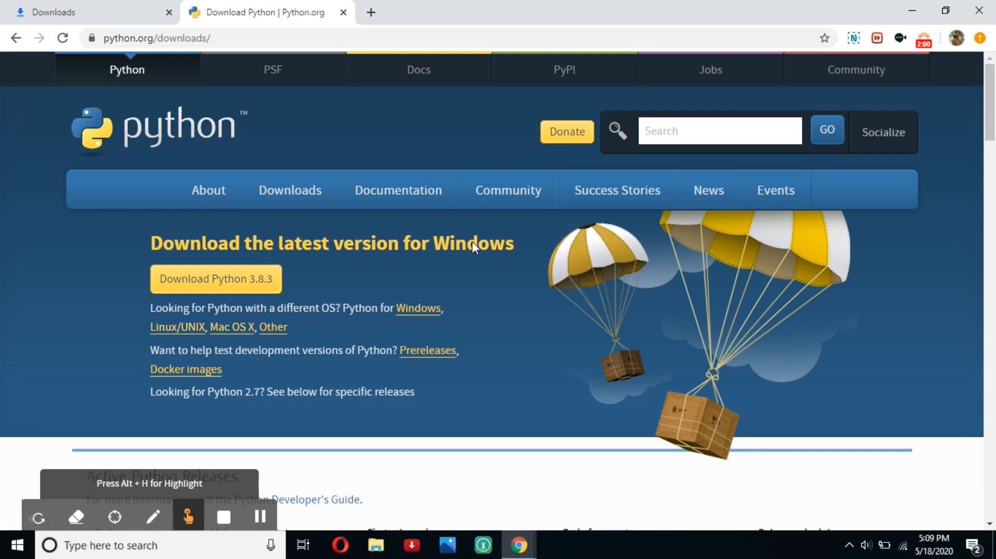
pyautogui.moveTo(255, 285)
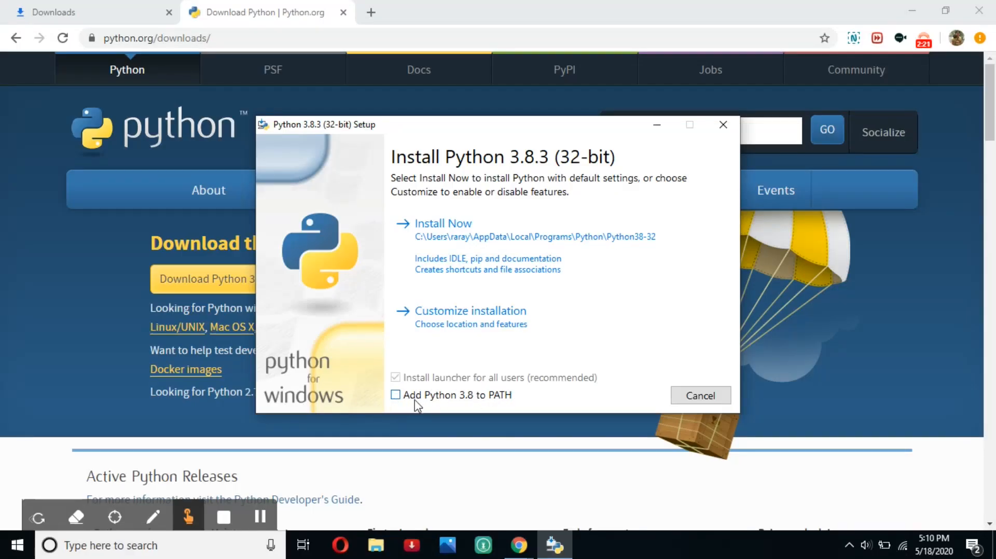
pyautogui.moveTo(524, 400)
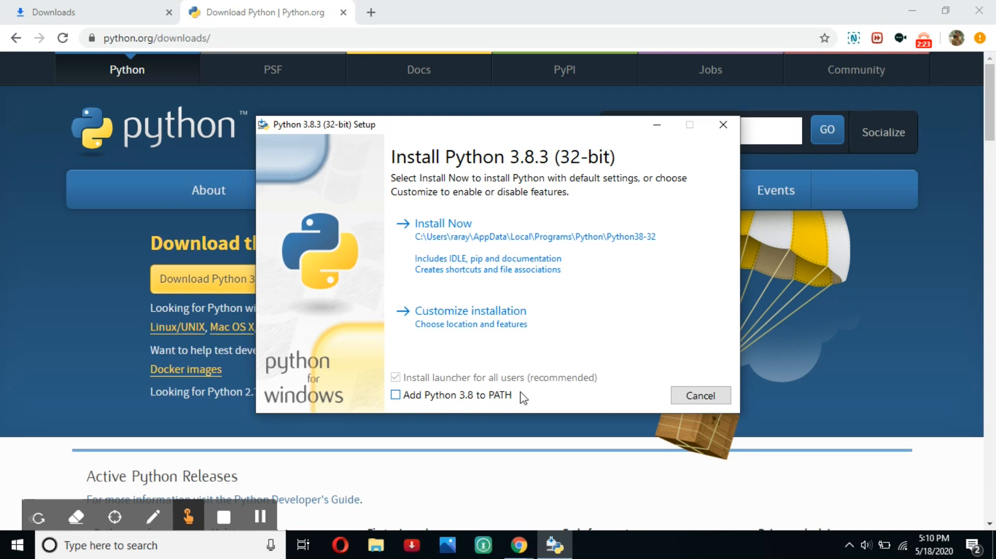
pyautogui.moveTo(519, 405)
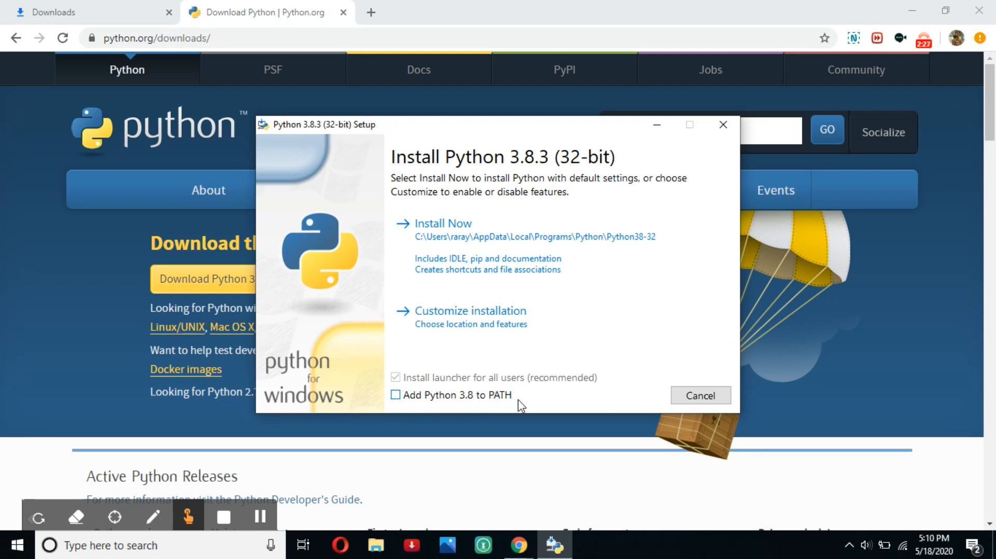
# - Enable 'Add Python 3.8 to PATH' in the installer's first screen
pyautogui.click(396, 395)
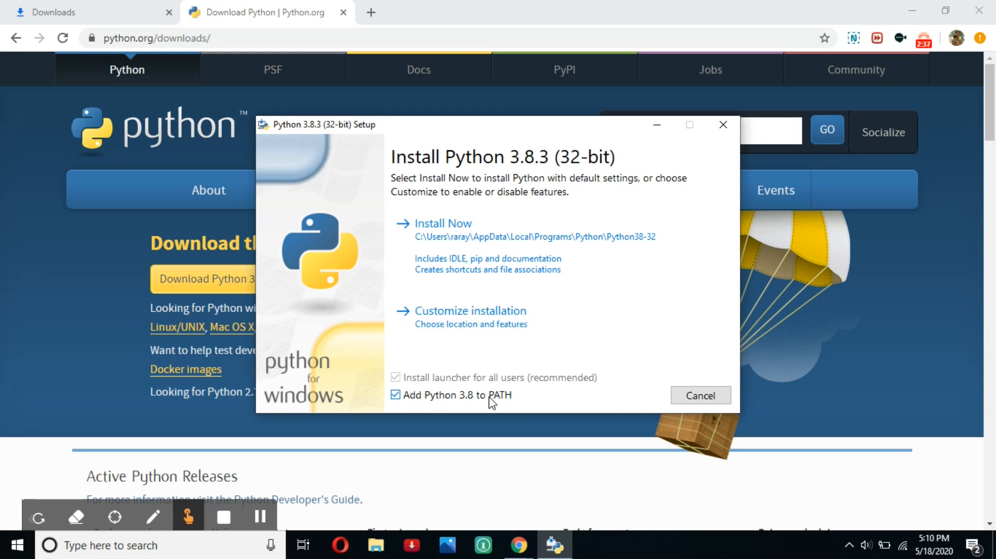
pyautogui.moveTo(494, 406)
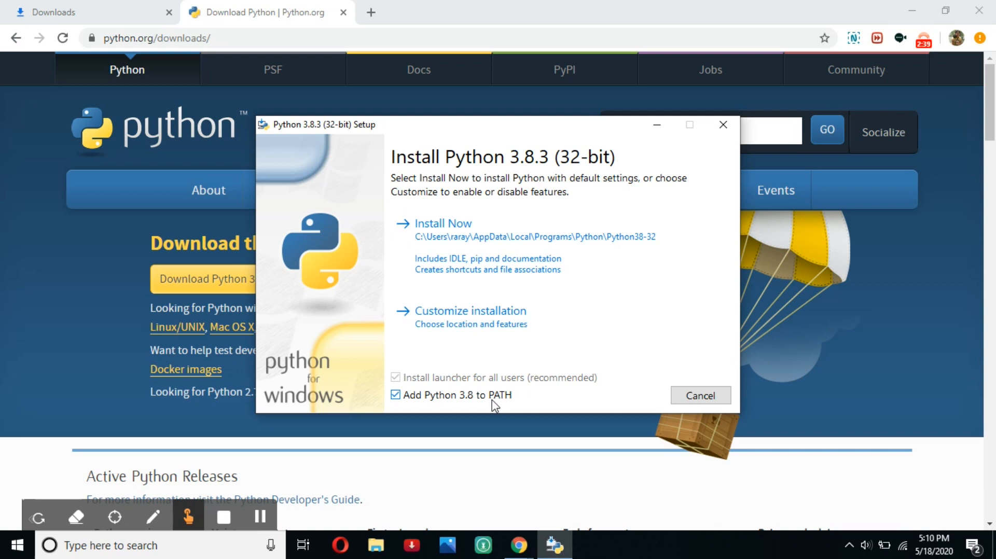
# - Start installing Python 3.8.3 with the default Install Now settings
pyautogui.click(443, 222)
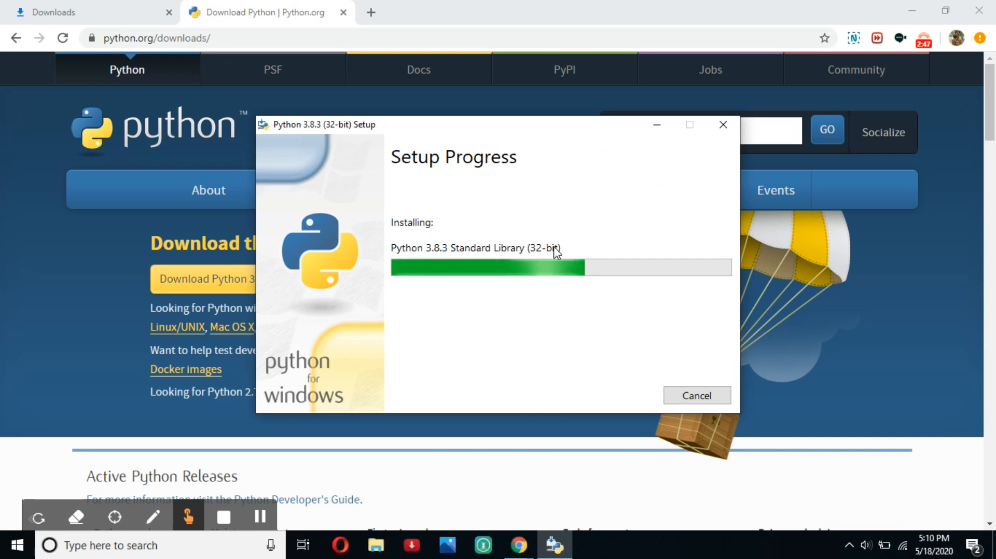
pyautogui.moveTo(603, 425)
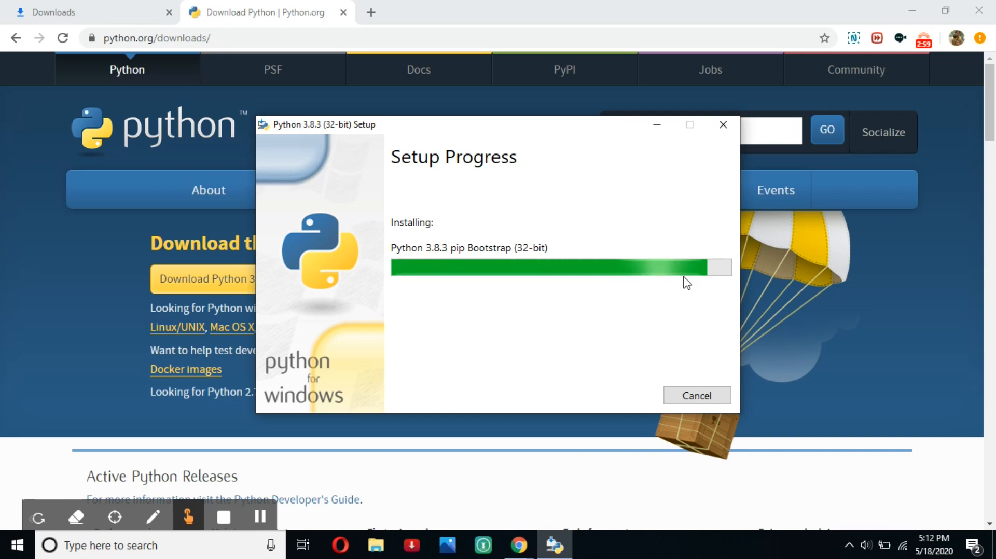
pyautogui.moveTo(633, 259)
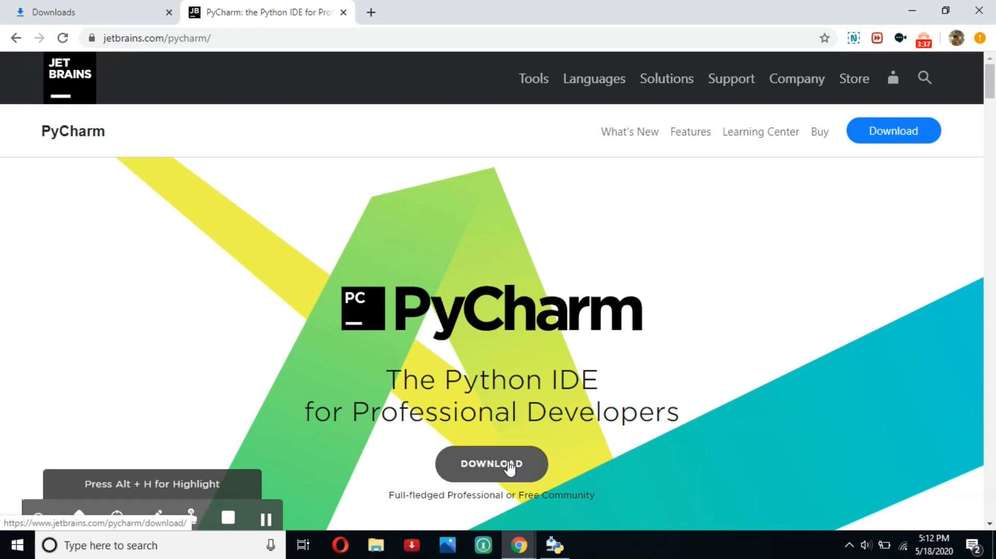
pyautogui.click(492, 465)
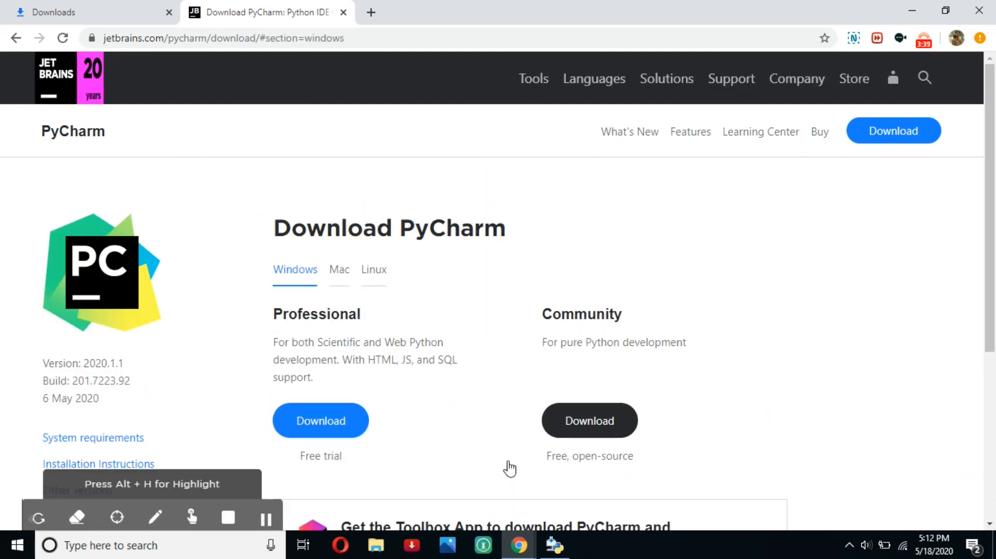
pyautogui.moveTo(804, 377)
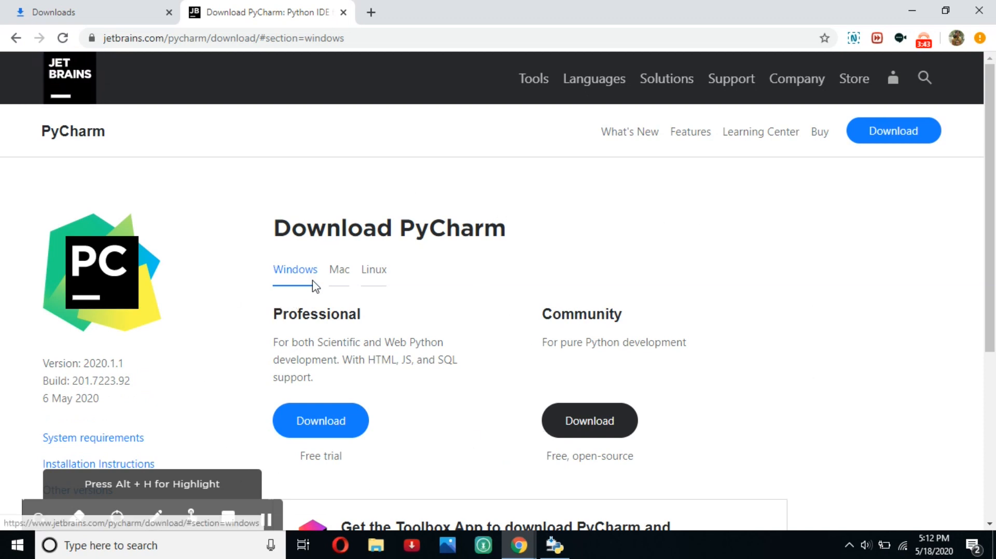
pyautogui.click(339, 270)
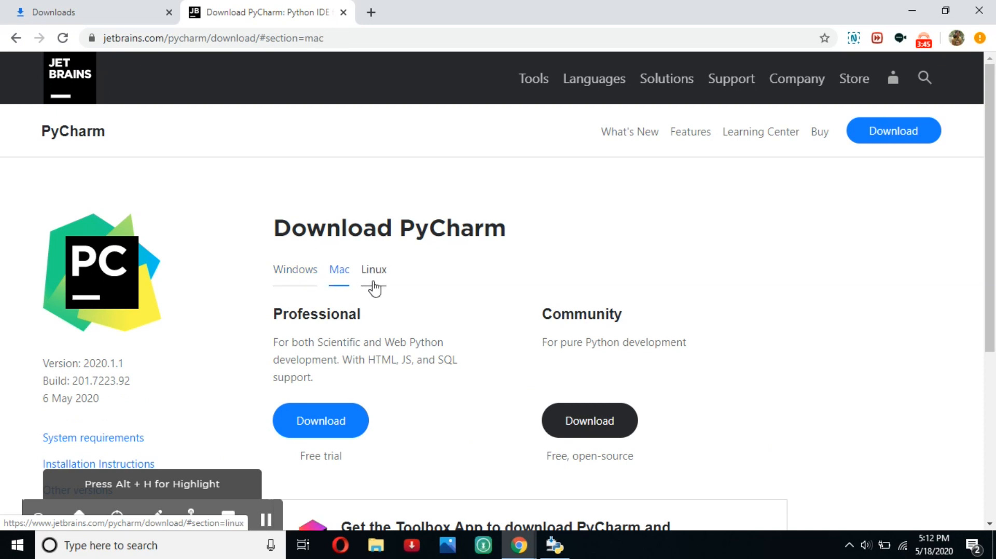
pyautogui.click(295, 269)
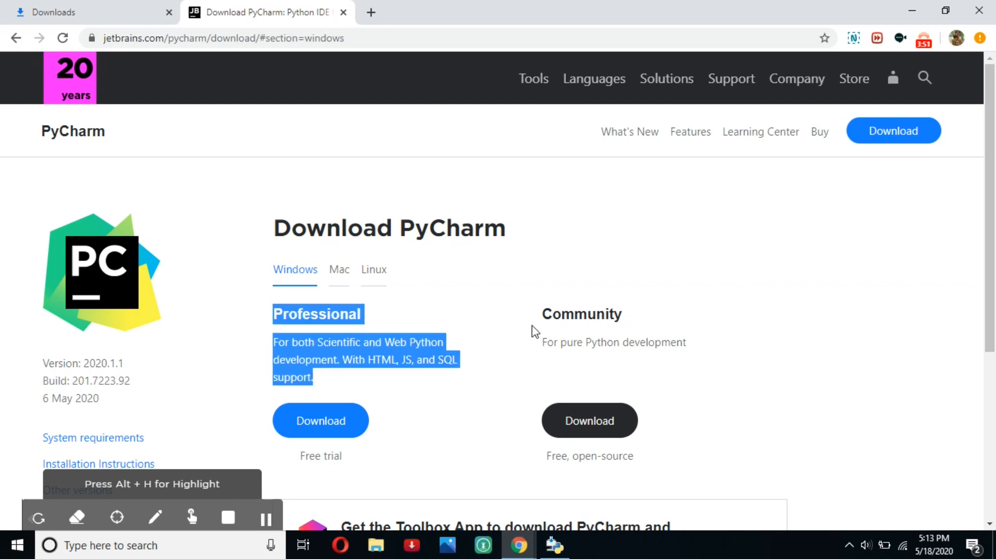
pyautogui.moveTo(541, 315); pyautogui.dragTo(686, 342)
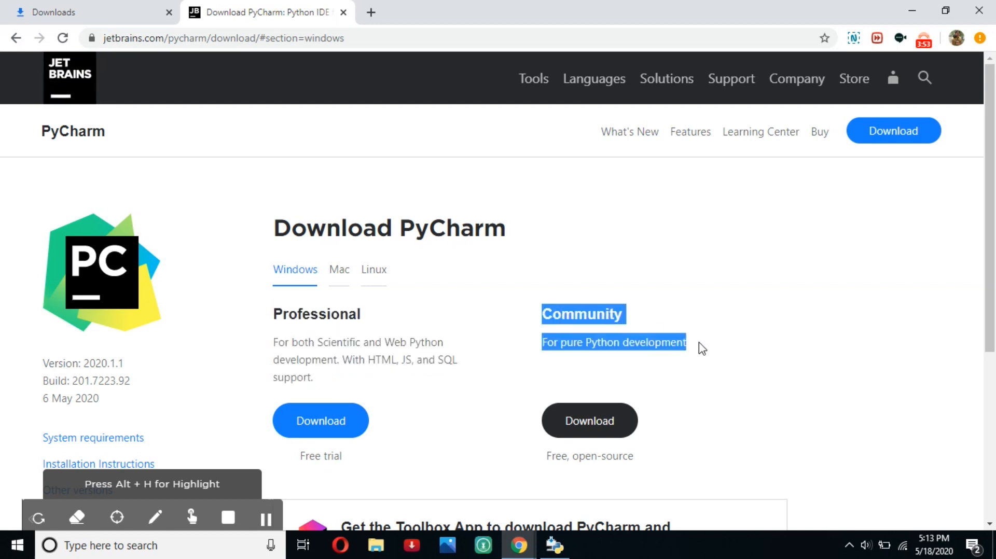
pyautogui.click(323, 355)
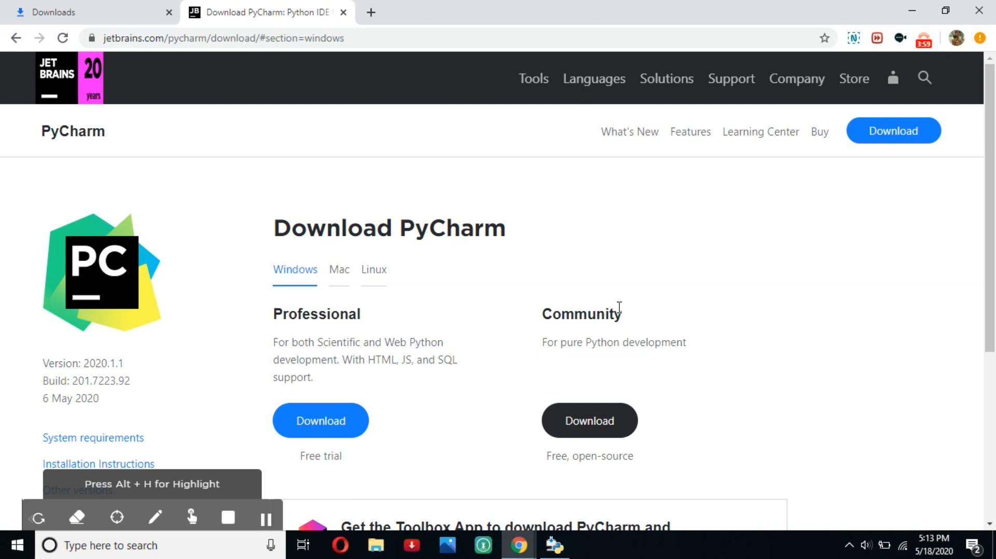
pyautogui.doubleClick(580, 315)
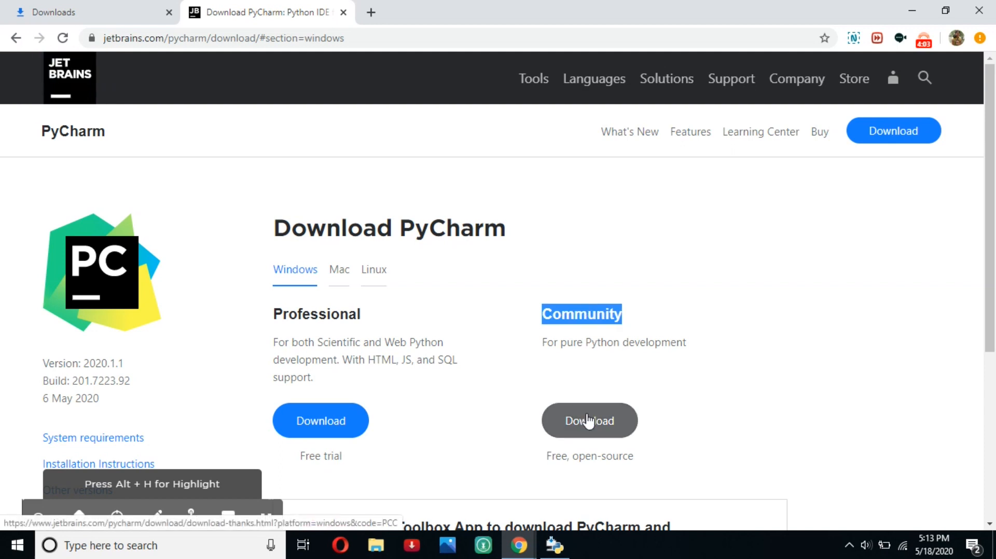
pyautogui.moveTo(577, 429)
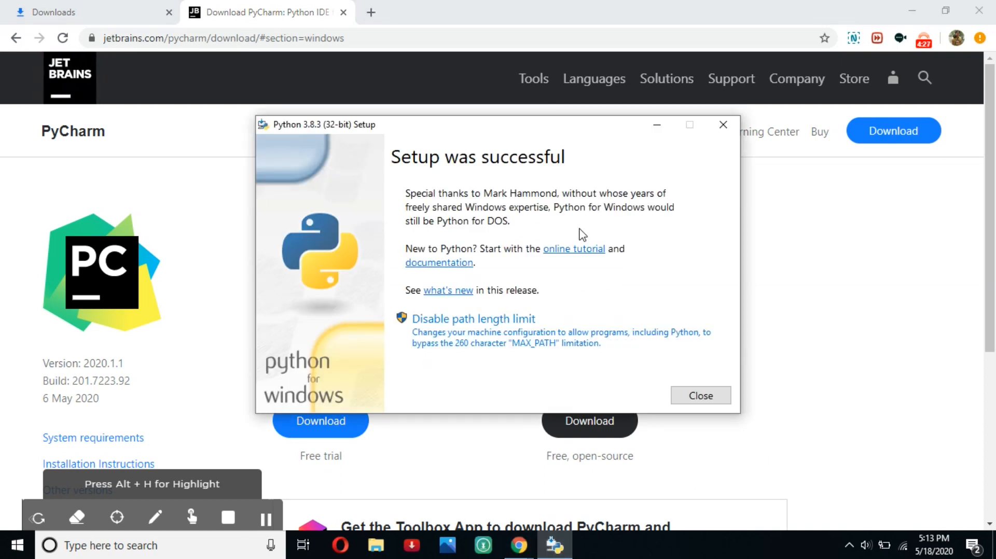
pyautogui.moveTo(518, 204)
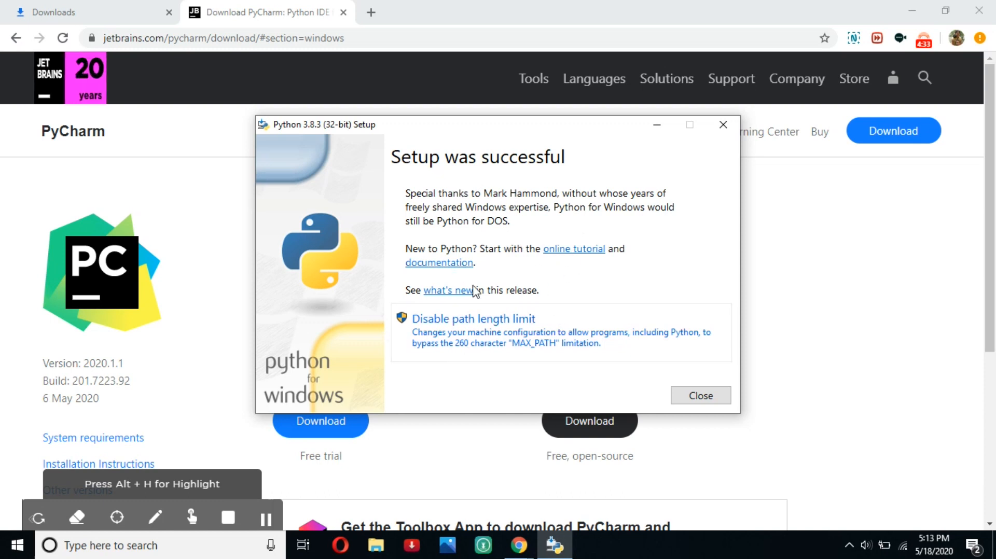
pyautogui.moveTo(546, 216)
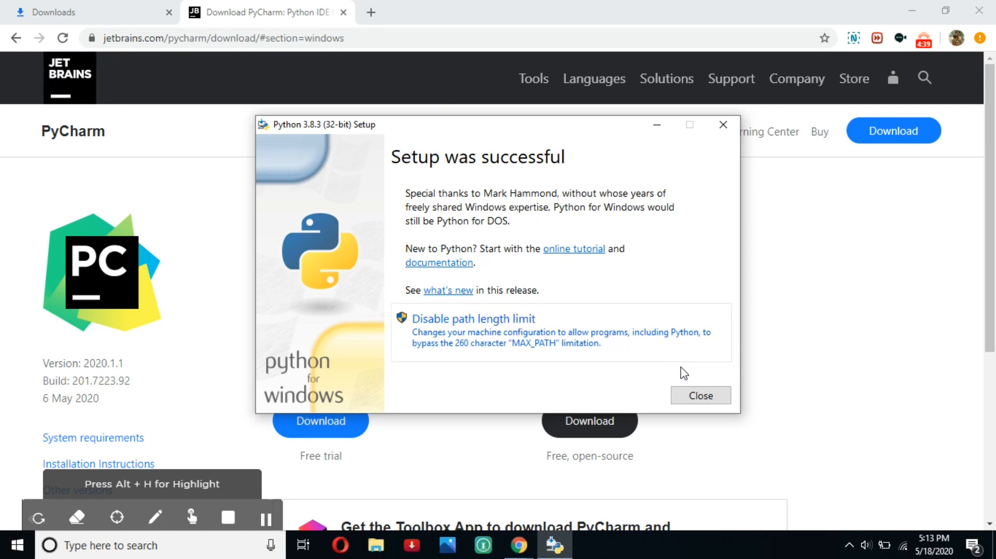
# - Close the finished Python installer and start downloading the free PyCharm Community edition
pyautogui.click(700, 395)
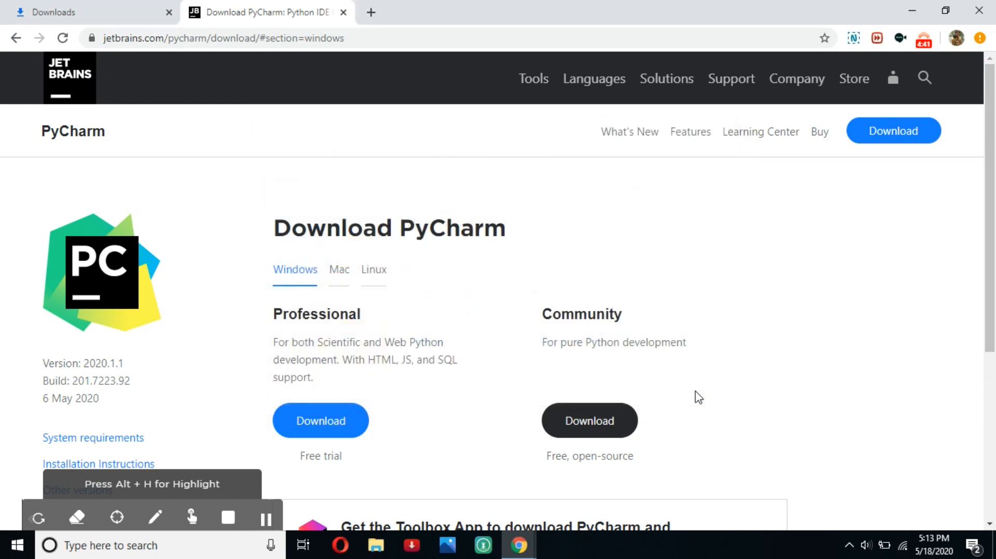
pyautogui.moveTo(652, 437)
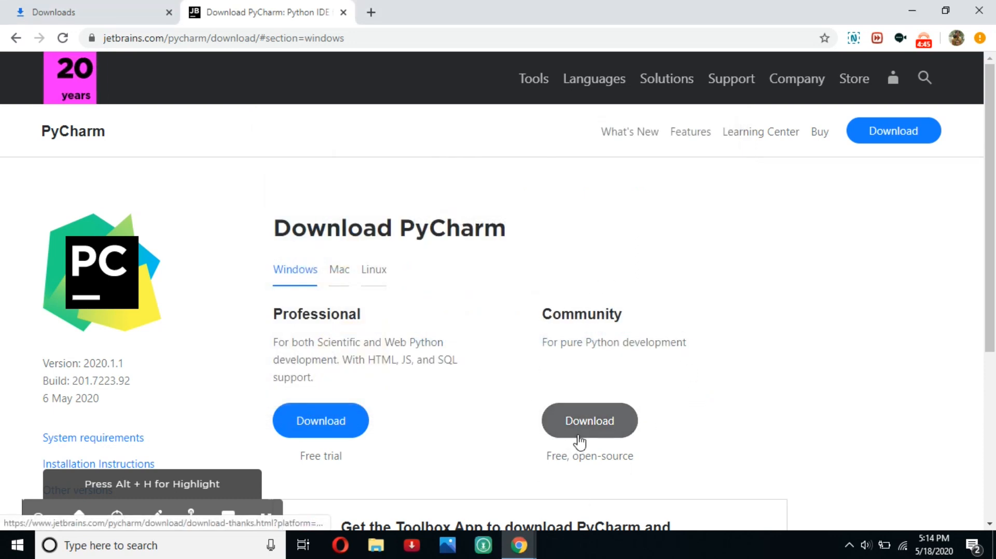
pyautogui.click(589, 420)
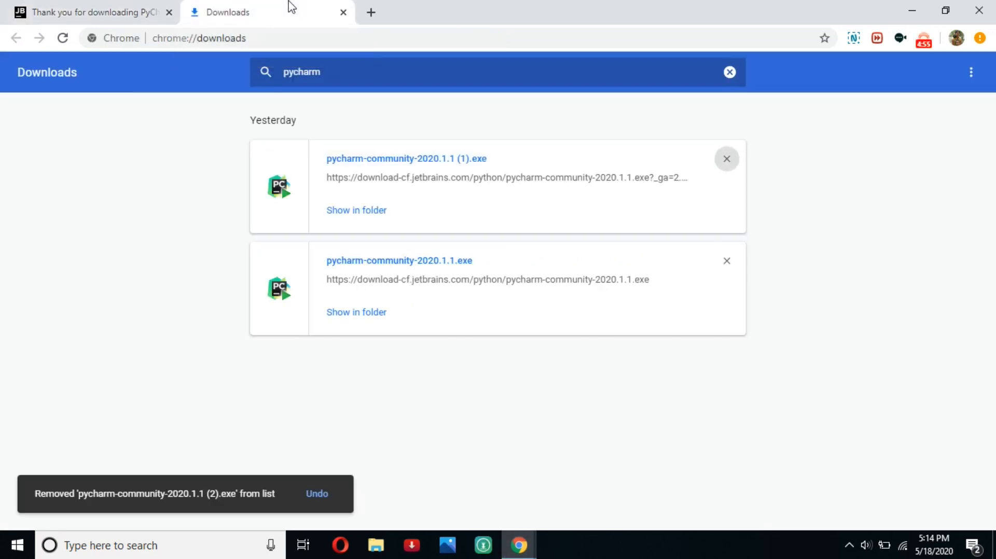
pyautogui.moveTo(452, 258)
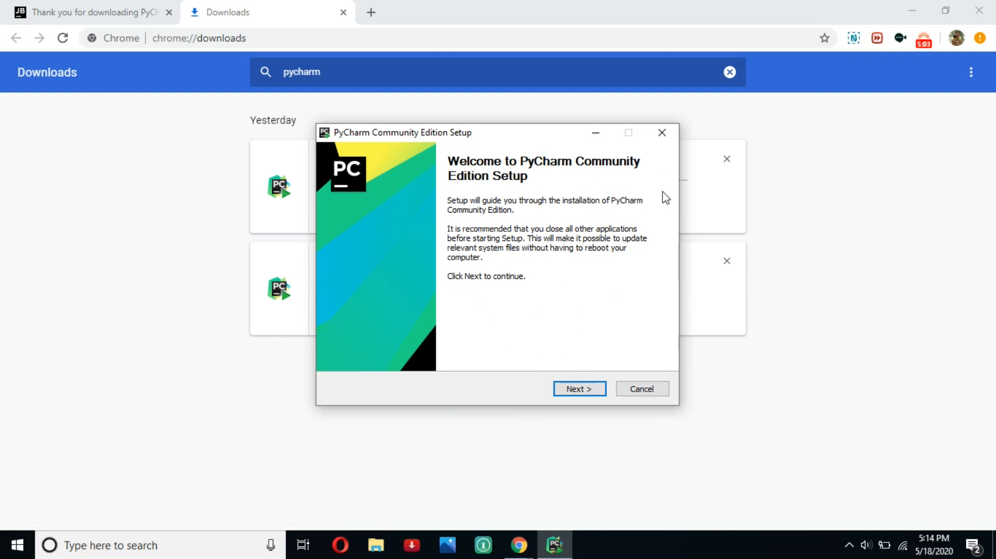
# - Run the PyCharm Community setup accepting the default install folder and Start Menu shortcuts
pyautogui.click(578, 389)
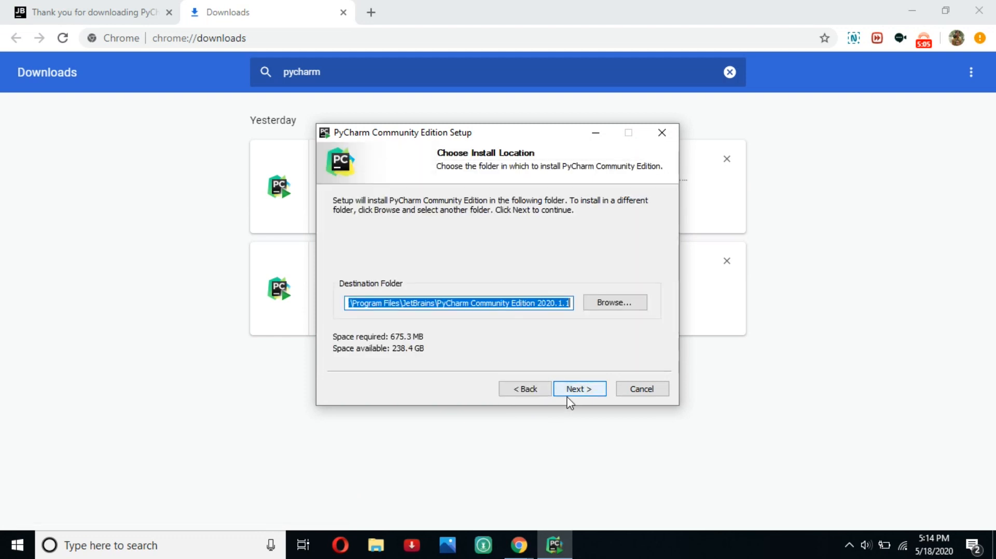
pyautogui.click(578, 388)
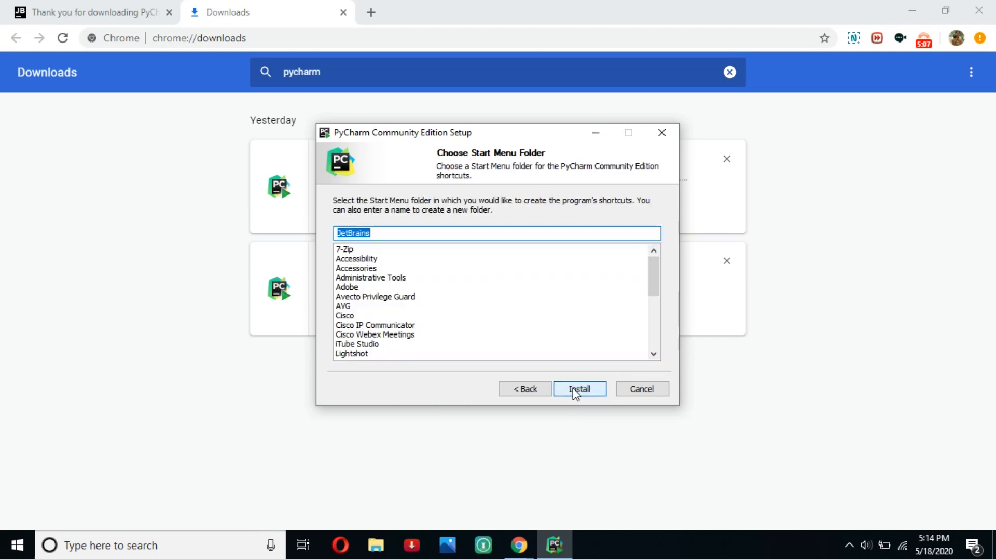
pyautogui.click(579, 389)
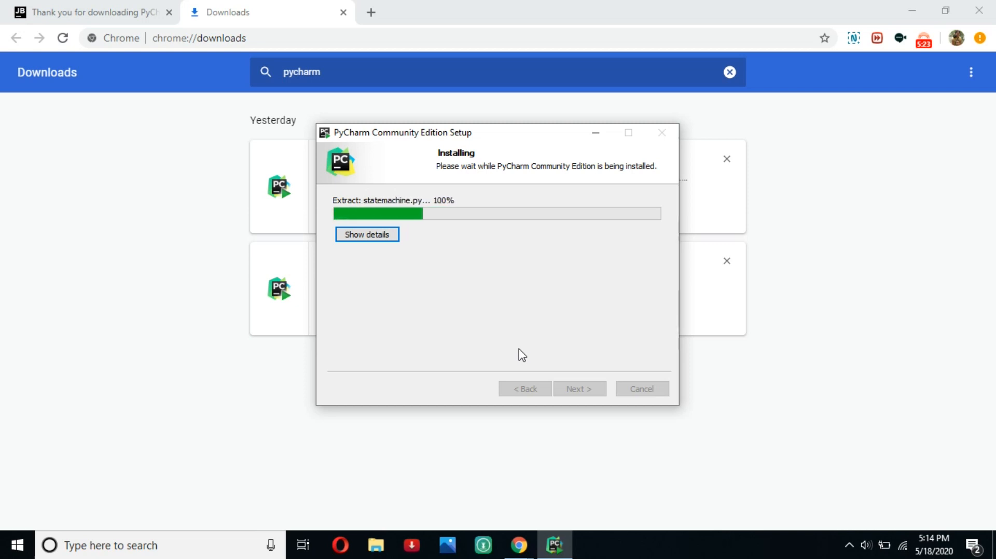
pyautogui.moveTo(417, 280)
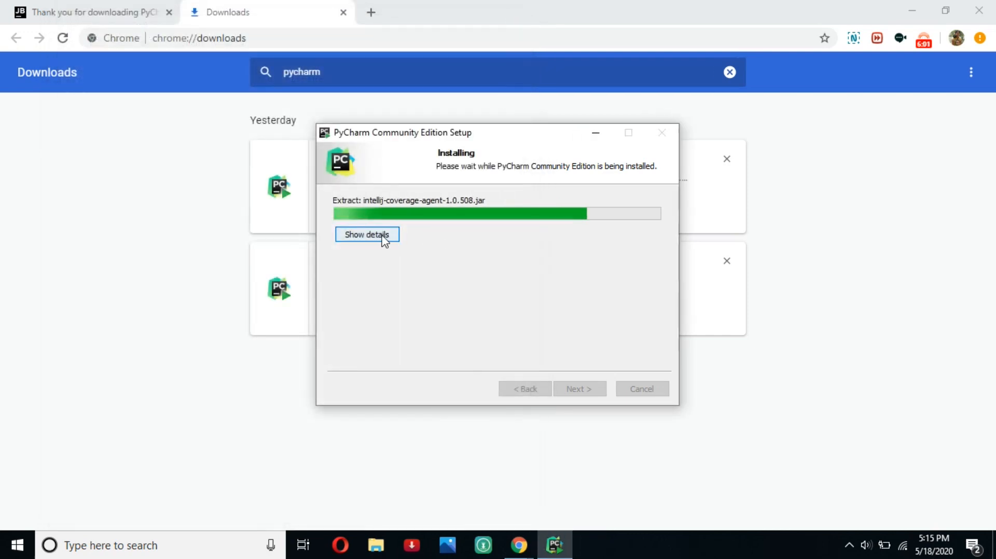
# - Show the installer's extracted-files details and close the browser's Downloads tab
pyautogui.click(367, 234)
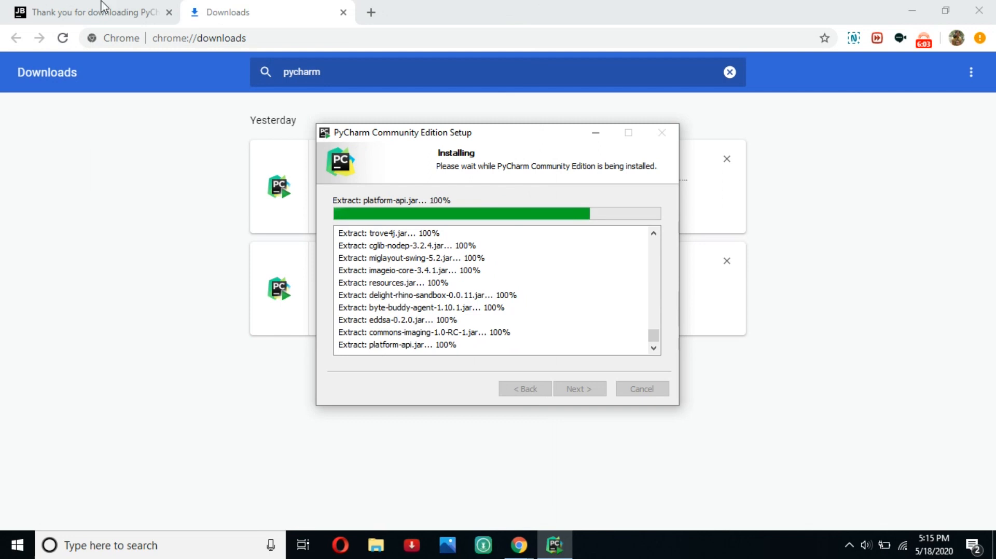
pyautogui.click(83, 12)
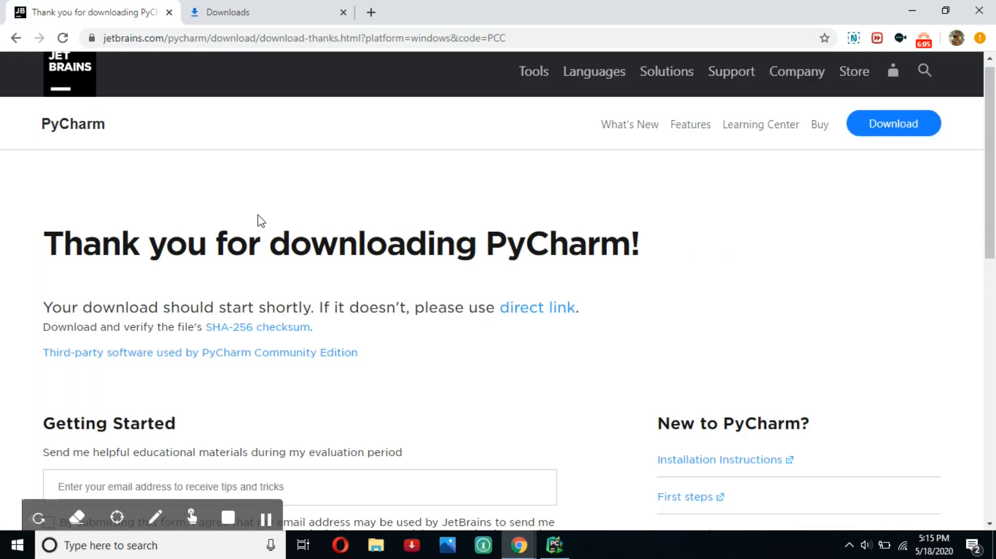
pyautogui.click(555, 544)
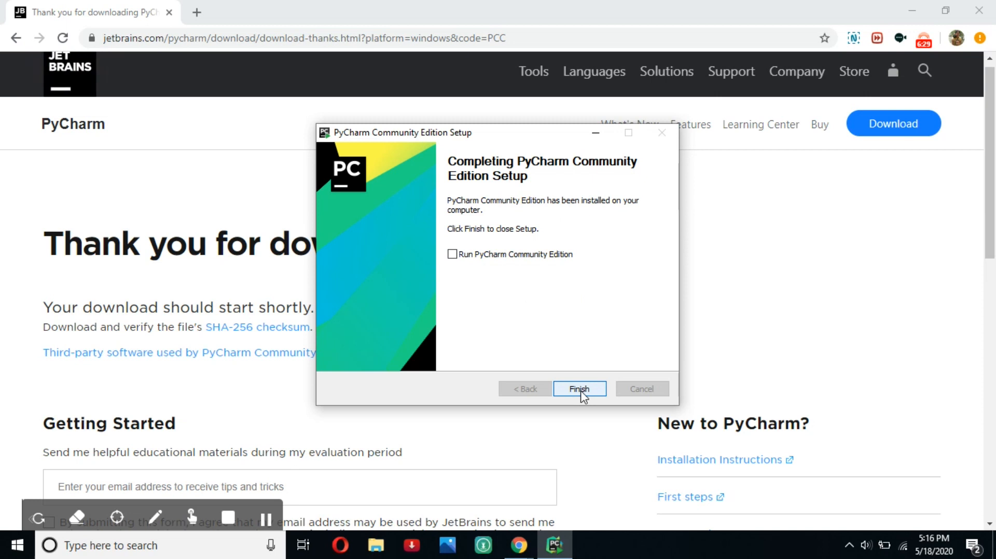
# - Finish the PyCharm installer and search 'py' in Windows to launch PyCharm
pyautogui.click(578, 388)
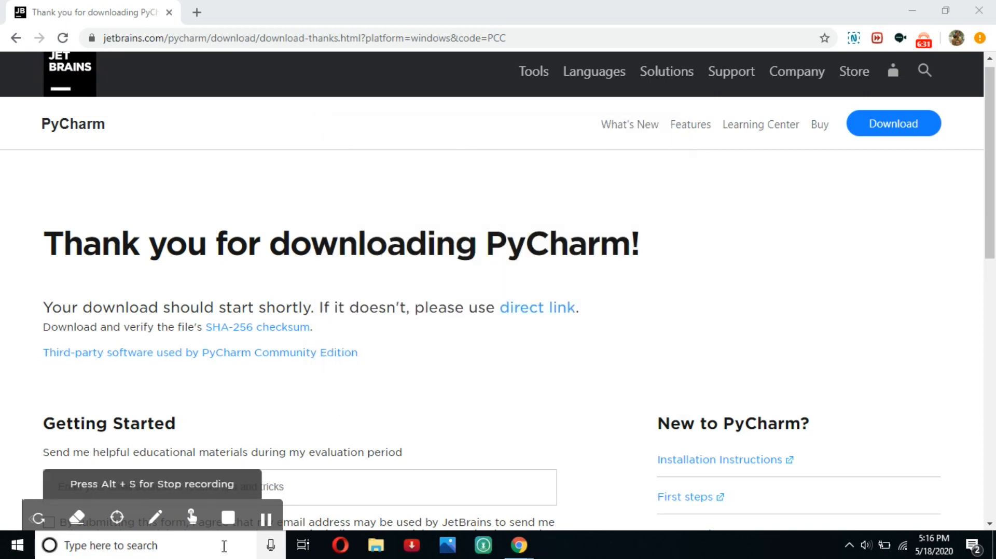
pyautogui.write('py')
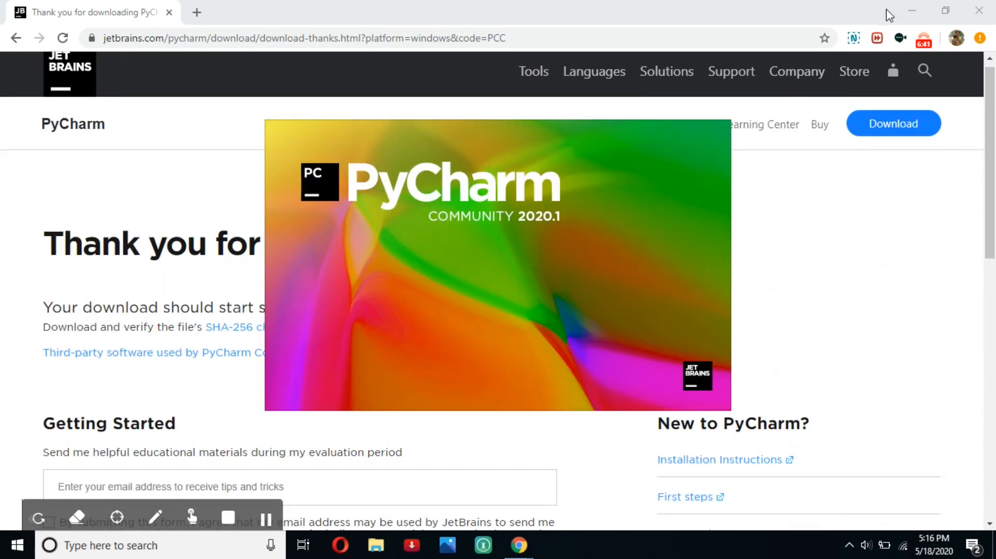
pyautogui.moveTo(437, 432)
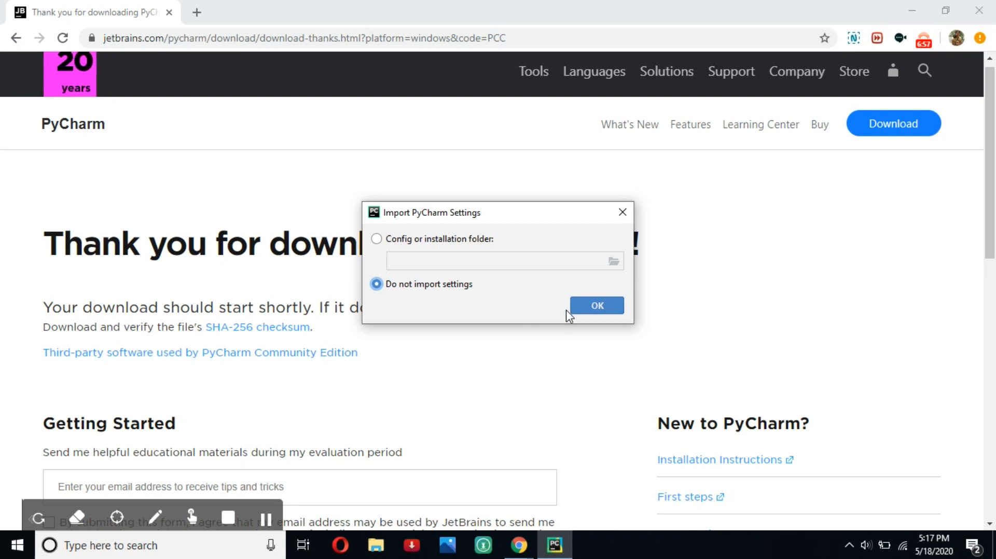
# - Start PyCharm without importing previous settings
pyautogui.click(596, 306)
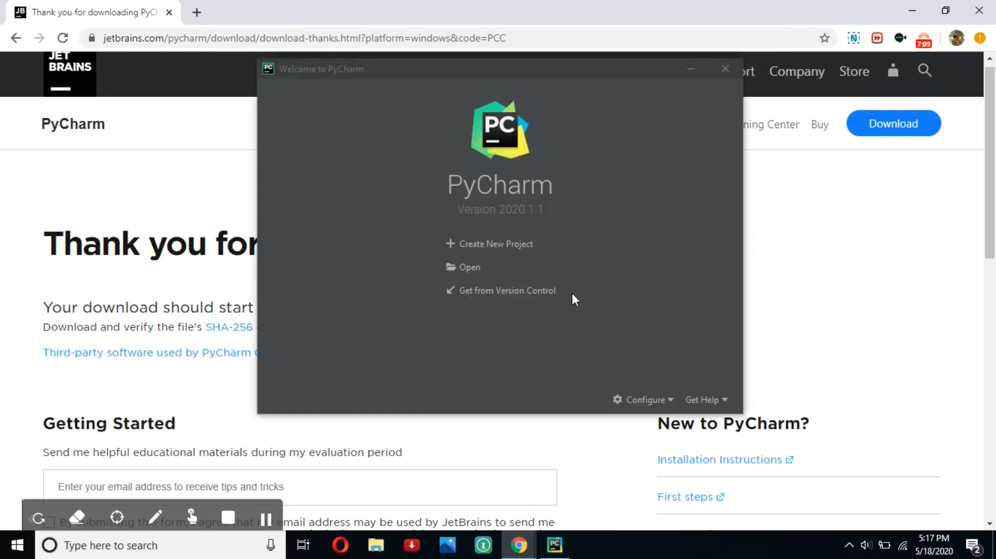
pyautogui.moveTo(649, 126)
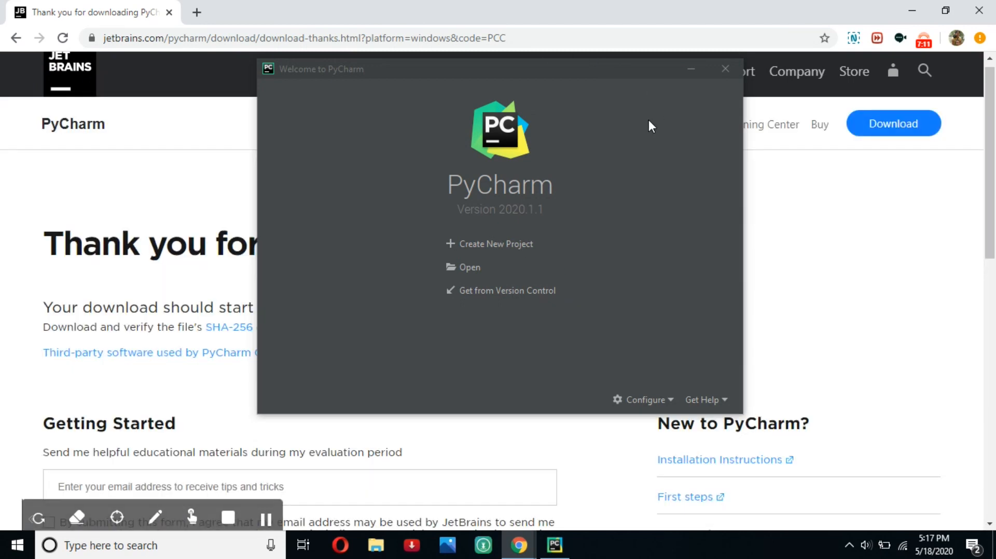
pyautogui.moveTo(413, 154)
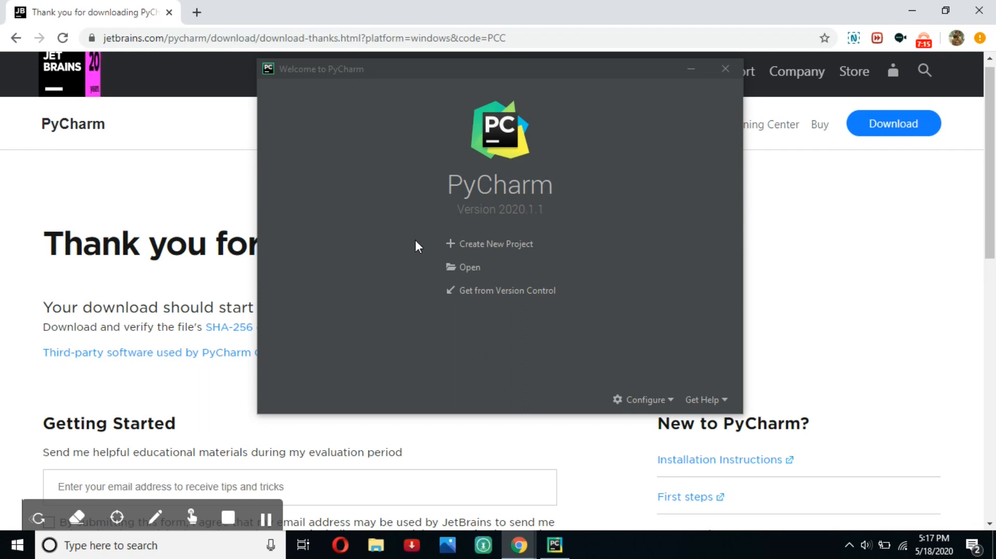
pyautogui.moveTo(501, 254)
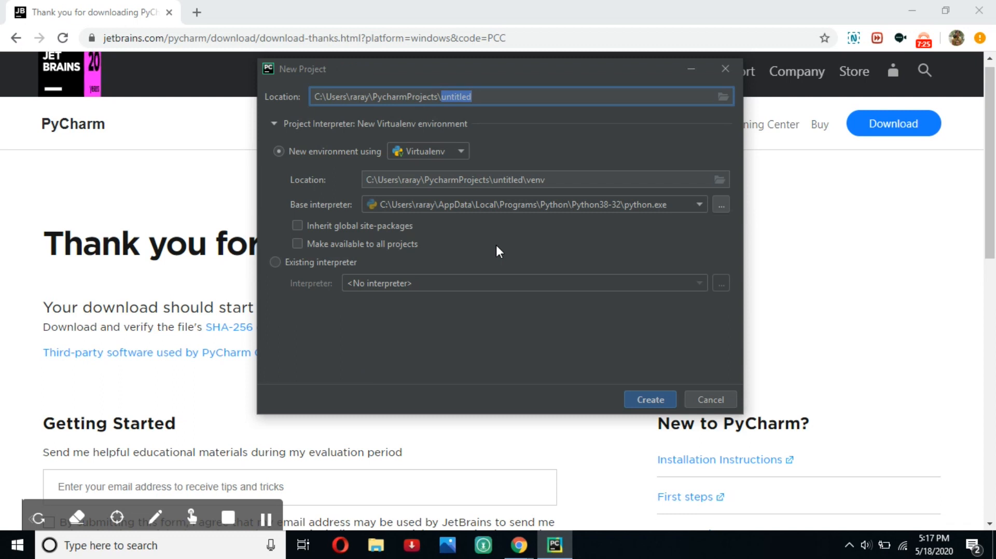
# - Name the project 'Hello...', keep the Python 3.8 base interpreter, and create HelloWorld from its existing folder
pyautogui.write('HelloWorl')
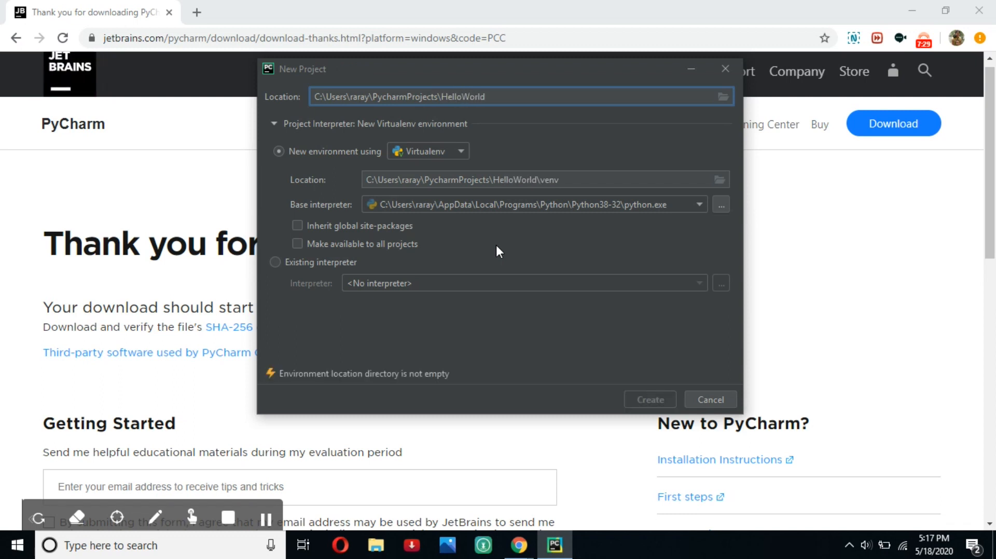
pyautogui.moveTo(357, 212)
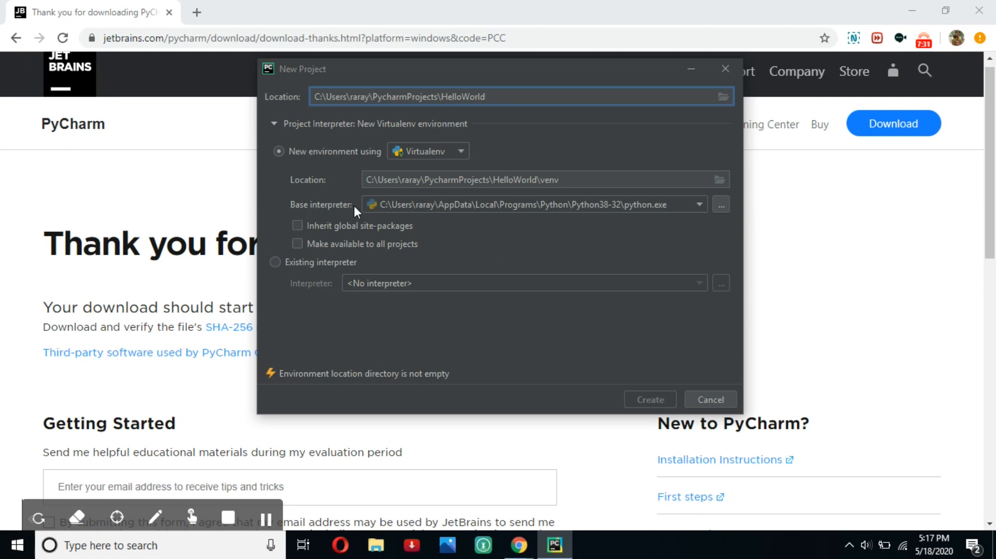
pyautogui.click(697, 205)
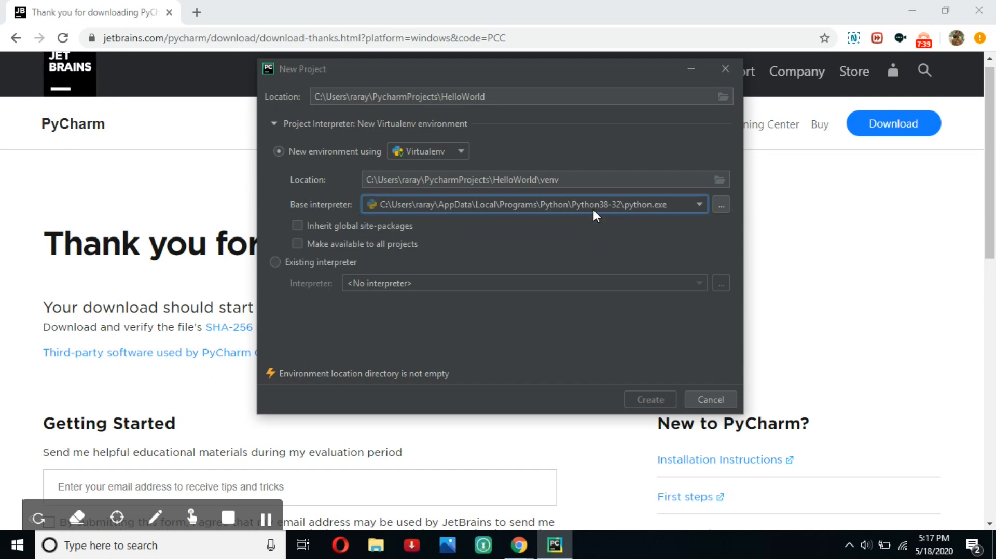
pyautogui.moveTo(620, 350)
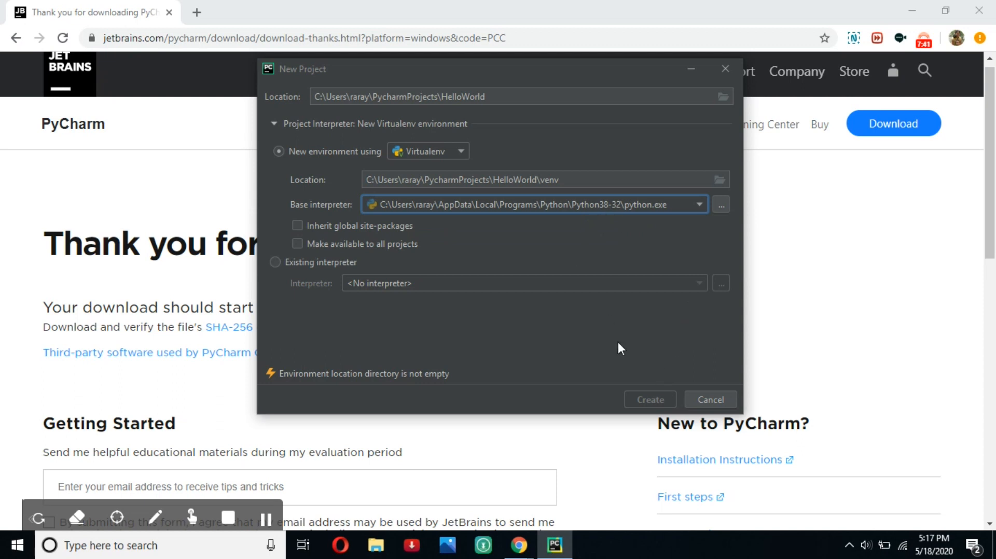
pyautogui.moveTo(501, 319)
pyautogui.write('helloworld')
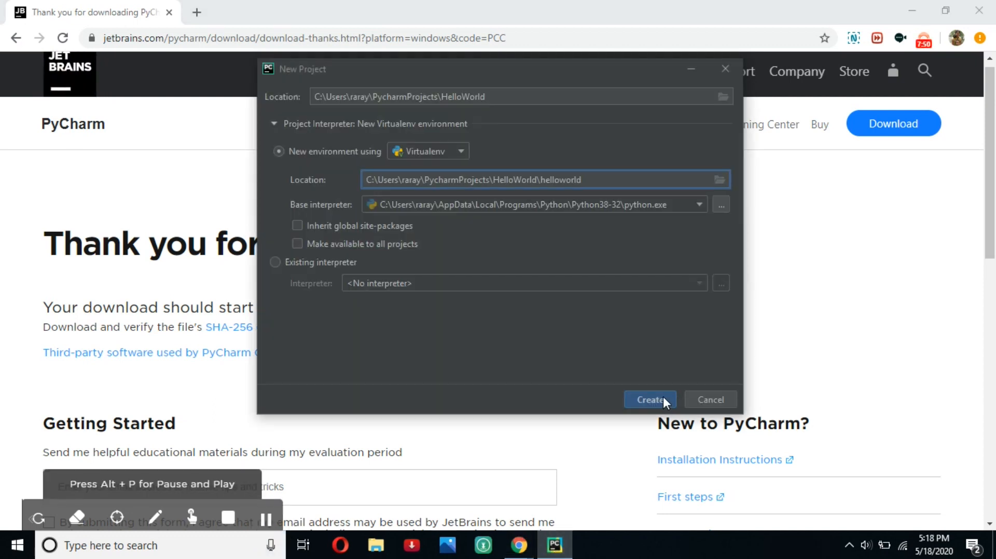
pyautogui.click(649, 399)
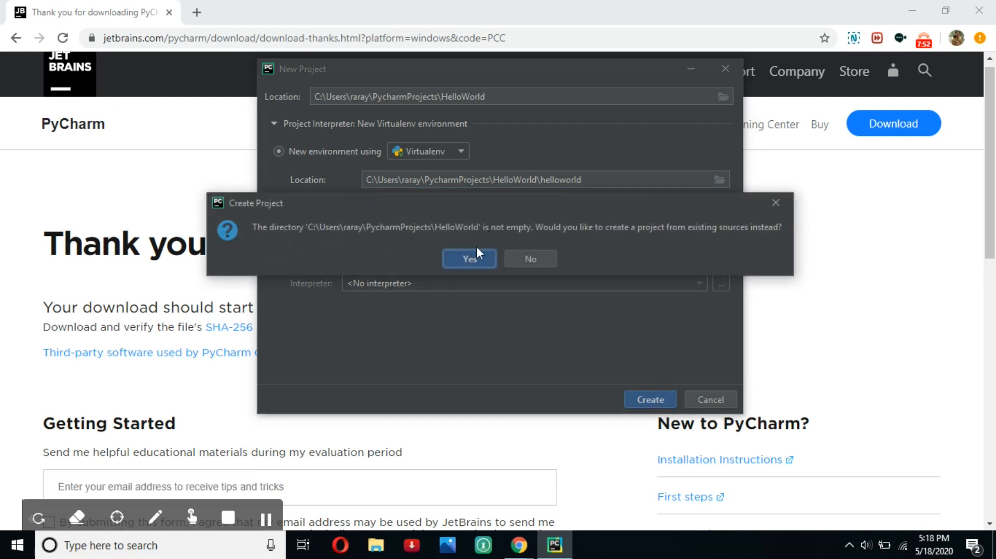
pyautogui.click(468, 259)
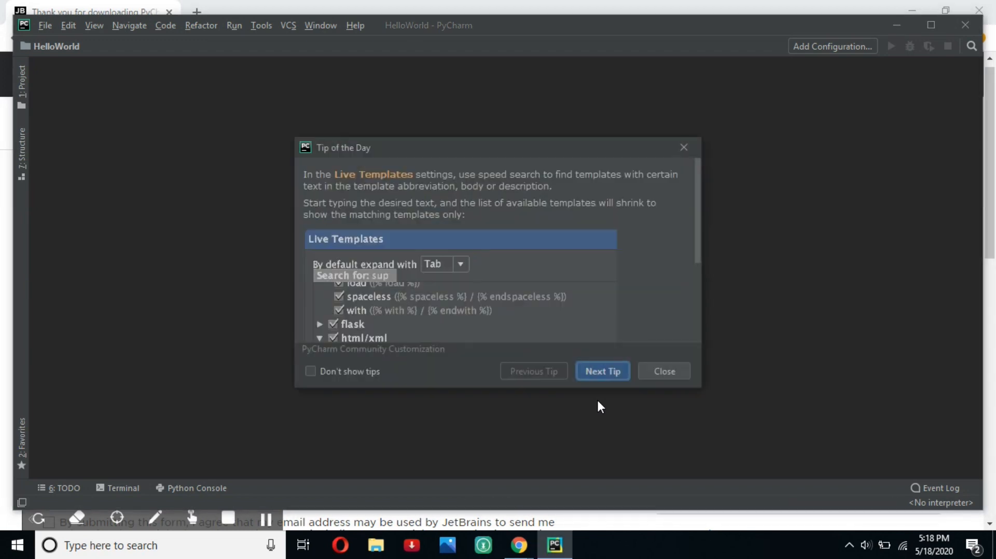
# - Dismiss the Tip of the Day and show the HelloWorld project's file tree
pyautogui.click(663, 371)
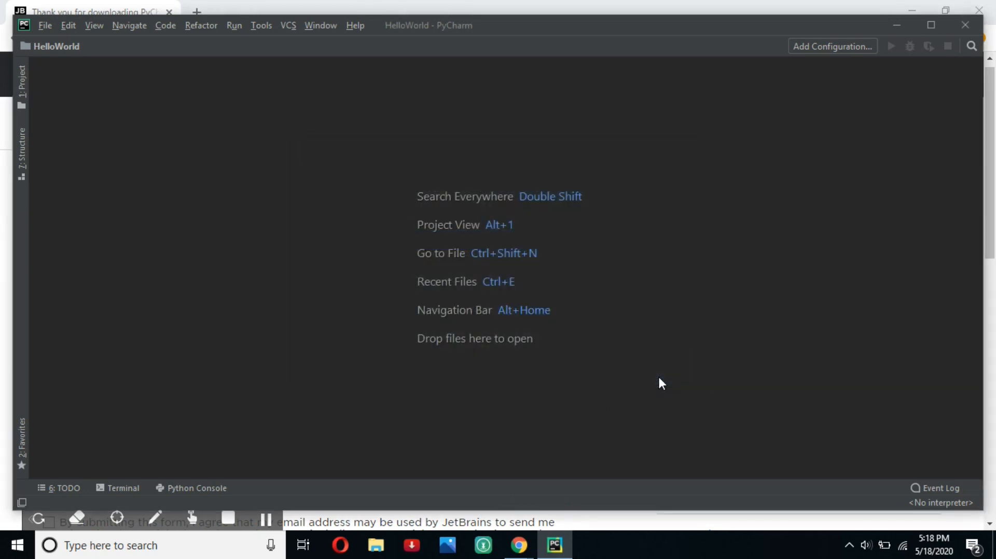
pyautogui.moveTo(491, 404)
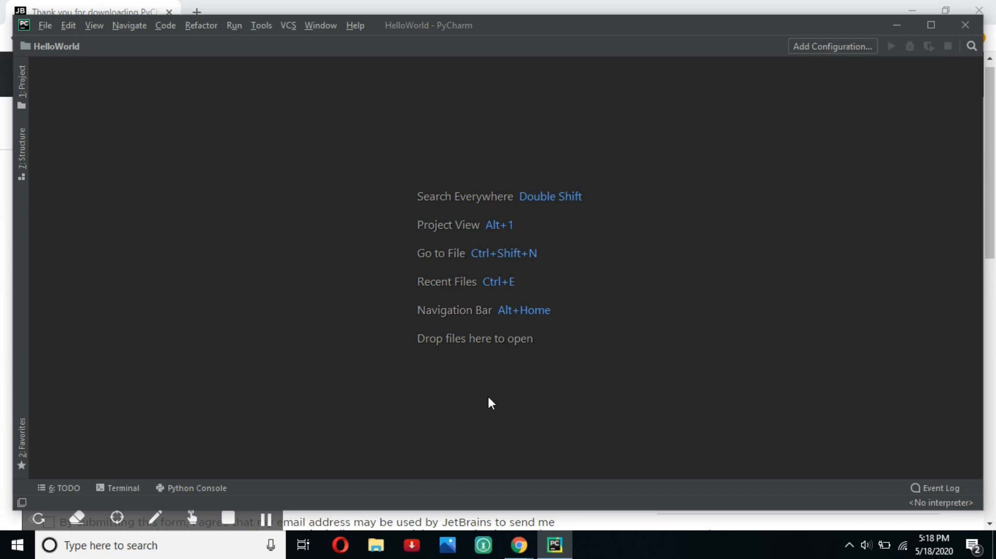
pyautogui.moveTo(85, 33)
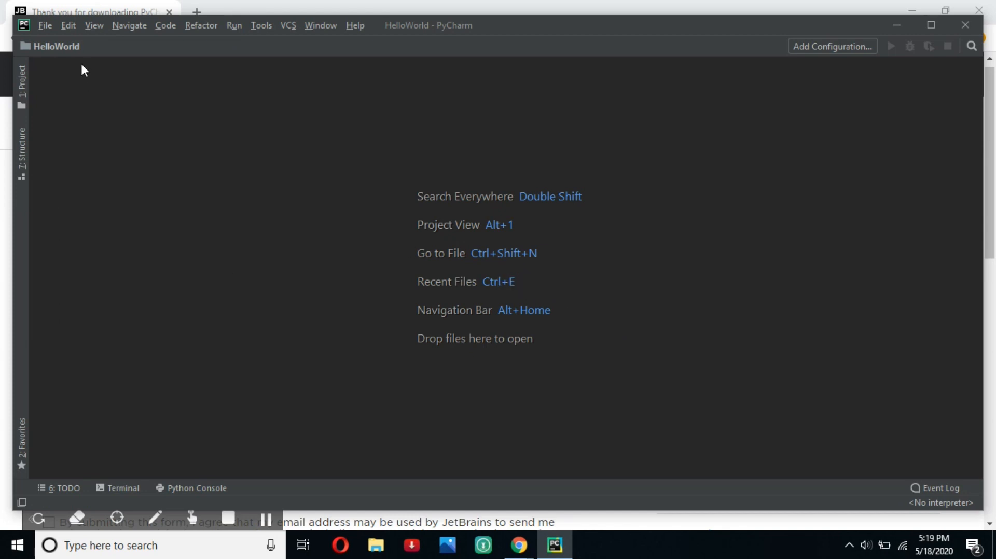
pyautogui.click(44, 26)
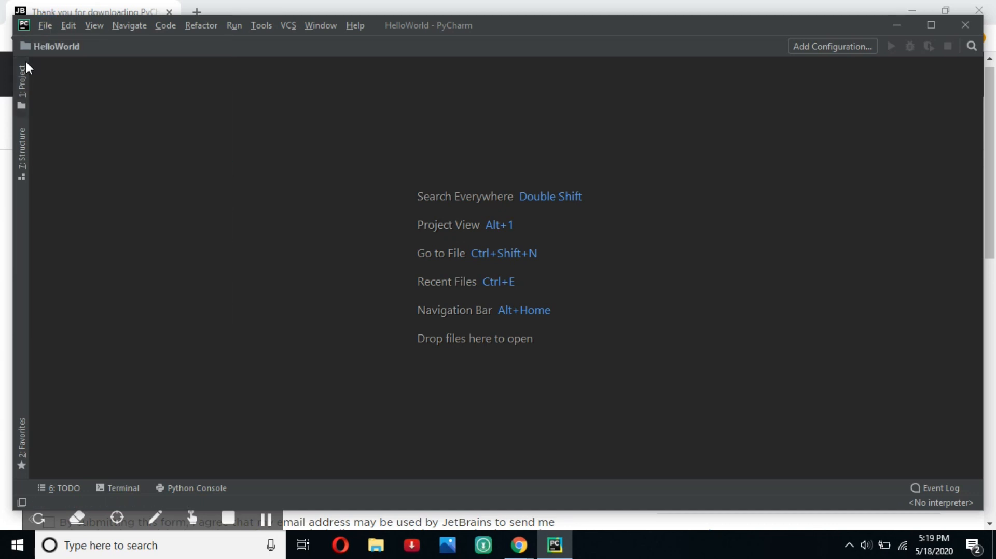
pyautogui.click(21, 83)
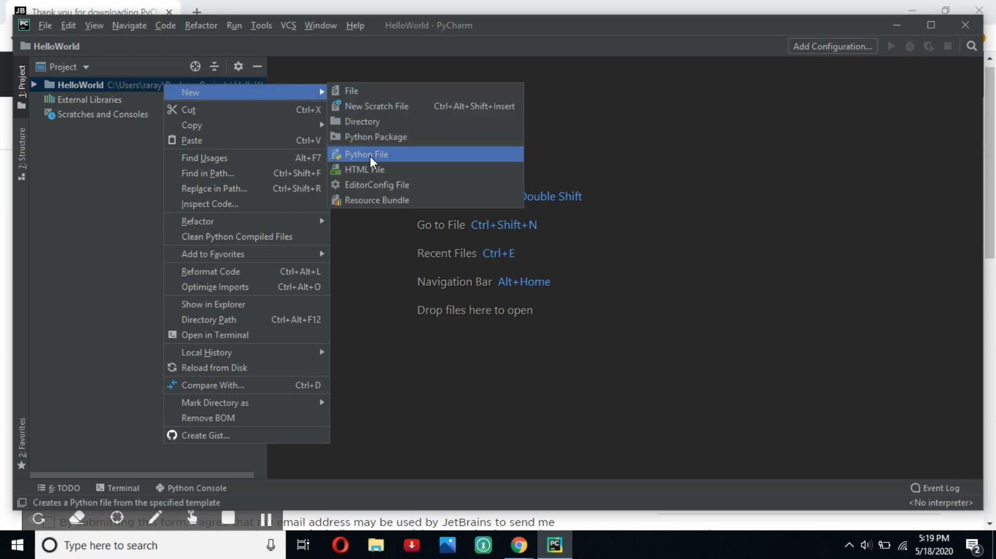
pyautogui.moveTo(366, 163)
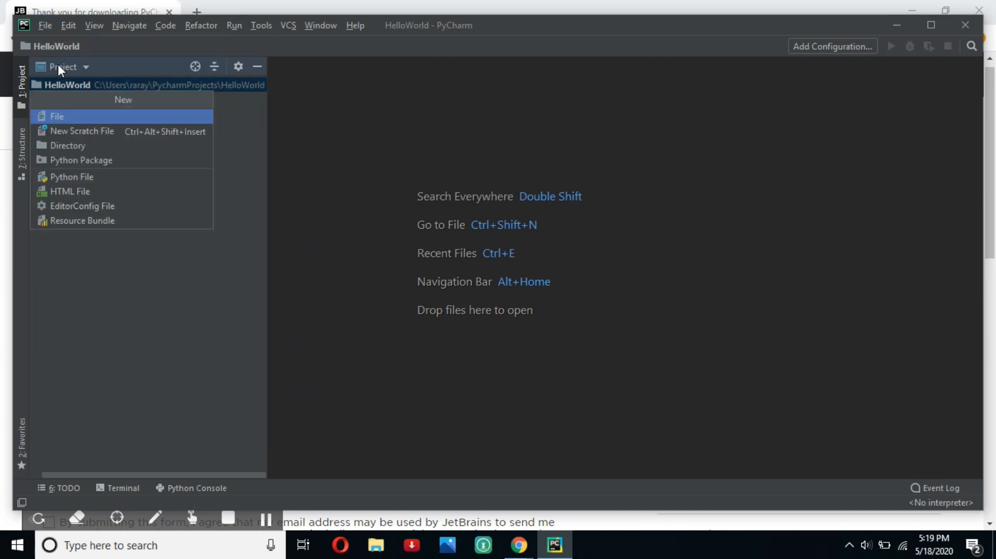
pyautogui.moveTo(93, 148)
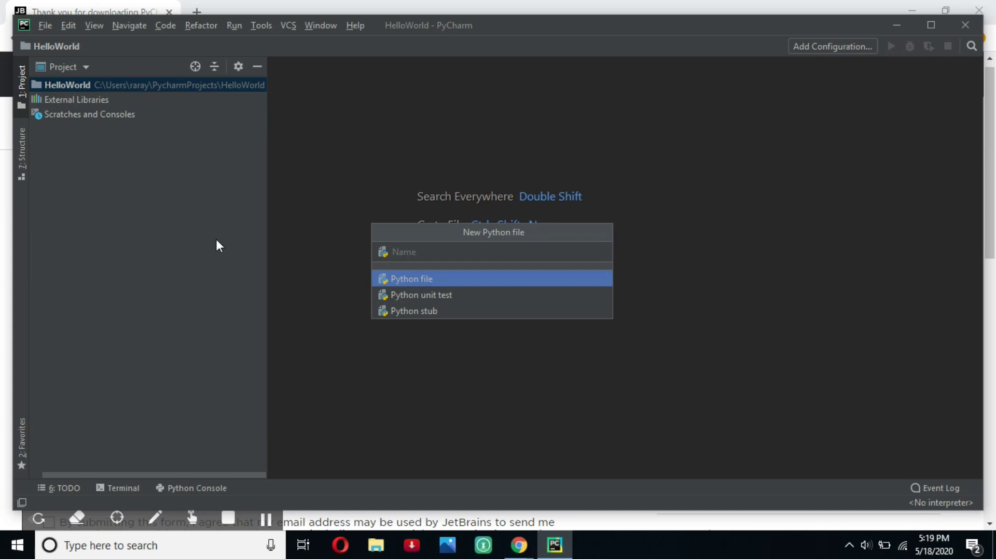
# - Create FirstLines.py as a plain Python file in the HelloWorld project
pyautogui.write('First')
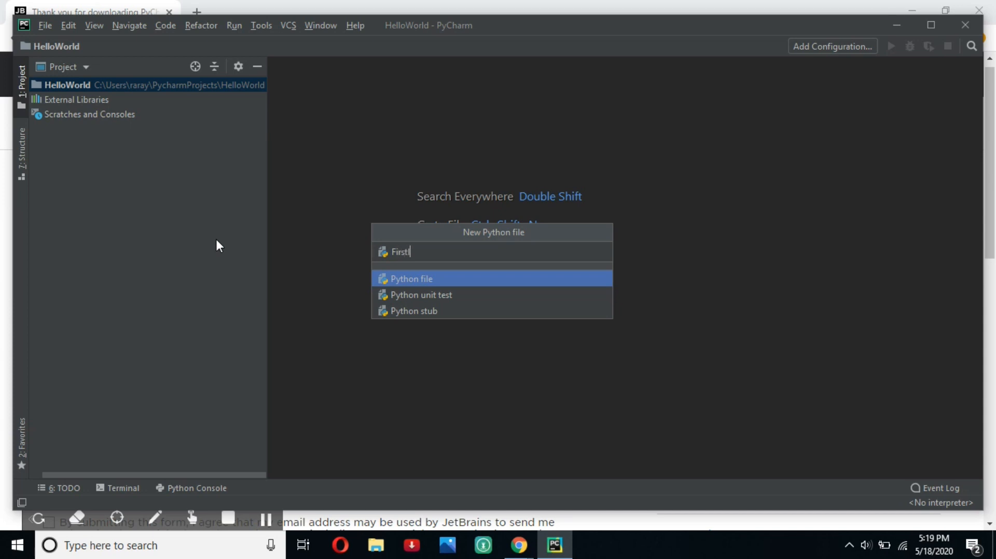
pyautogui.write('Lines')
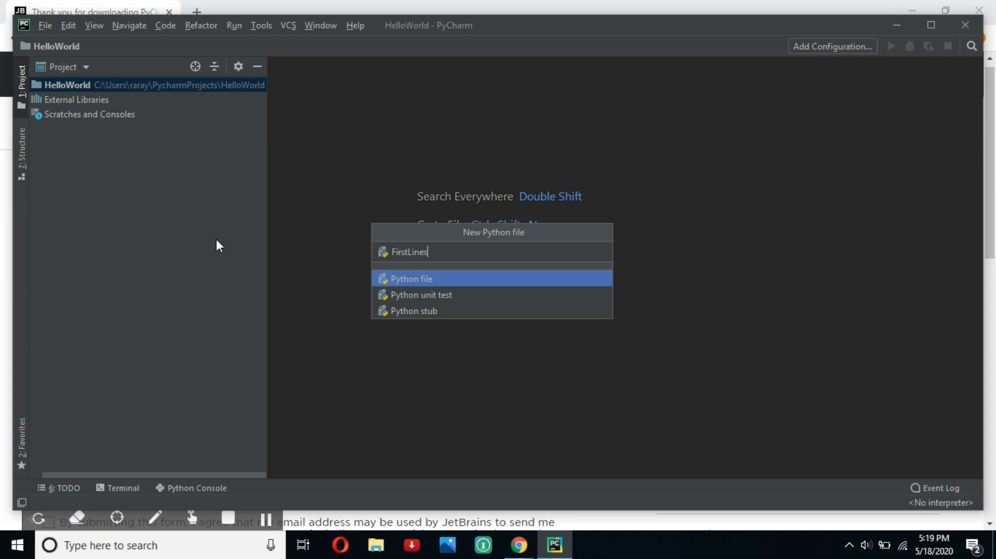
pyautogui.write('.py')
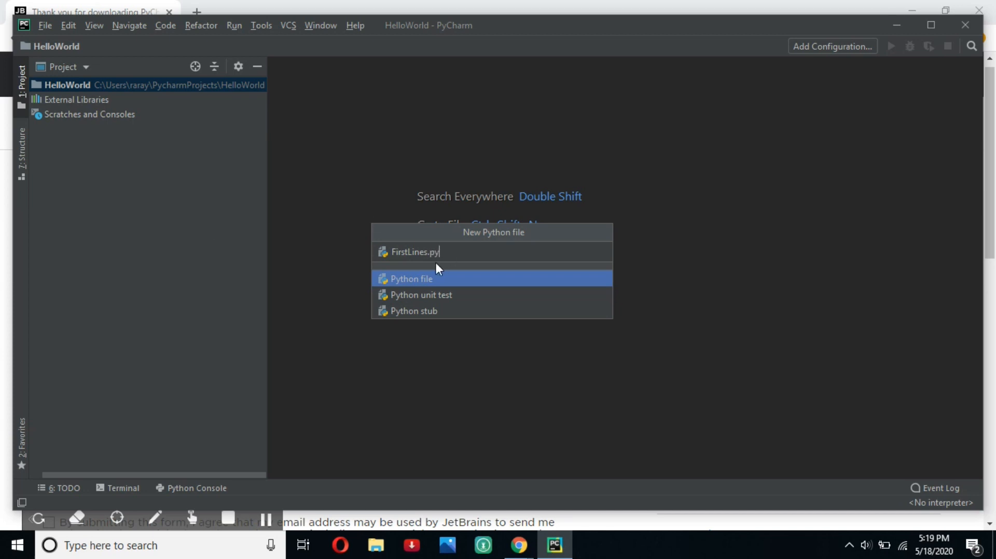
pyautogui.doubleClick(433, 252)
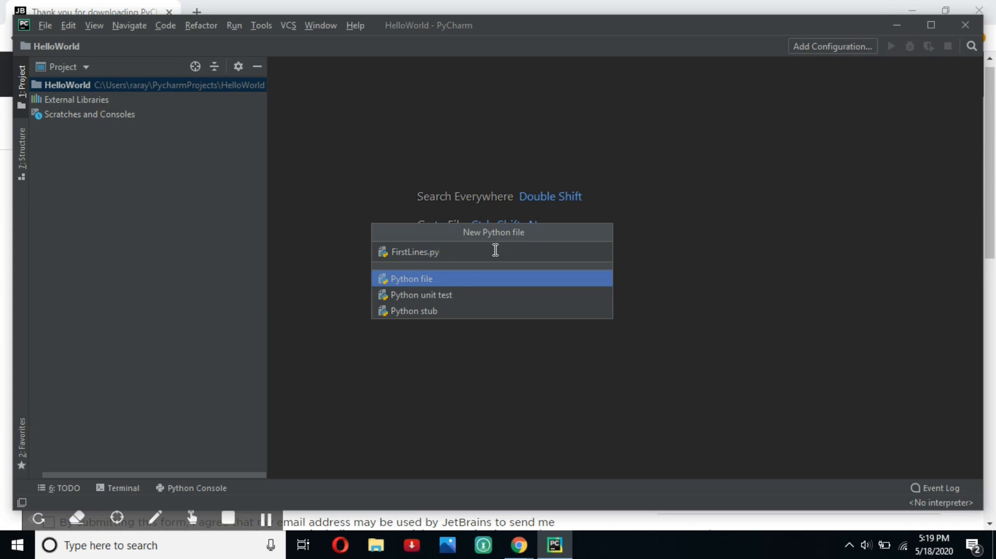
pyautogui.click(415, 252)
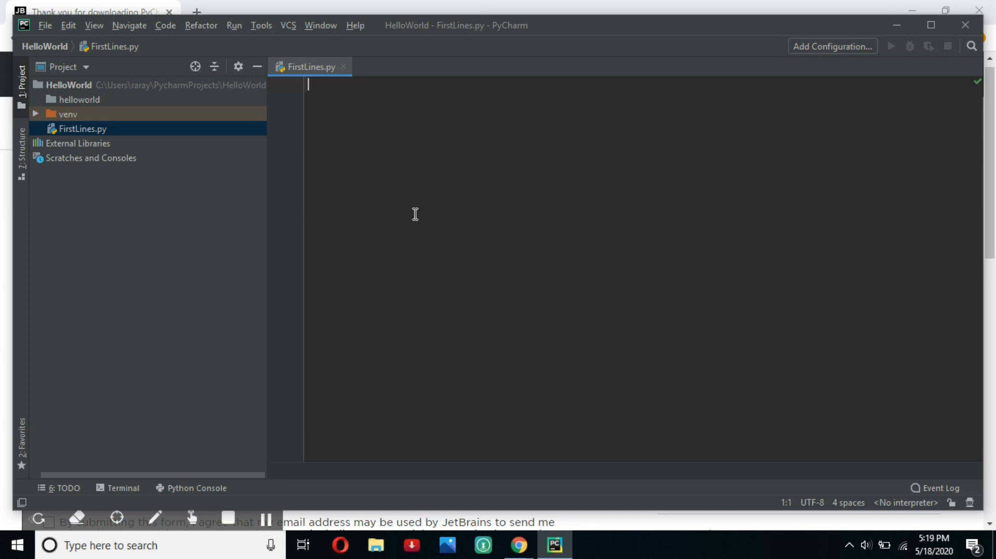
pyautogui.moveTo(406, 243)
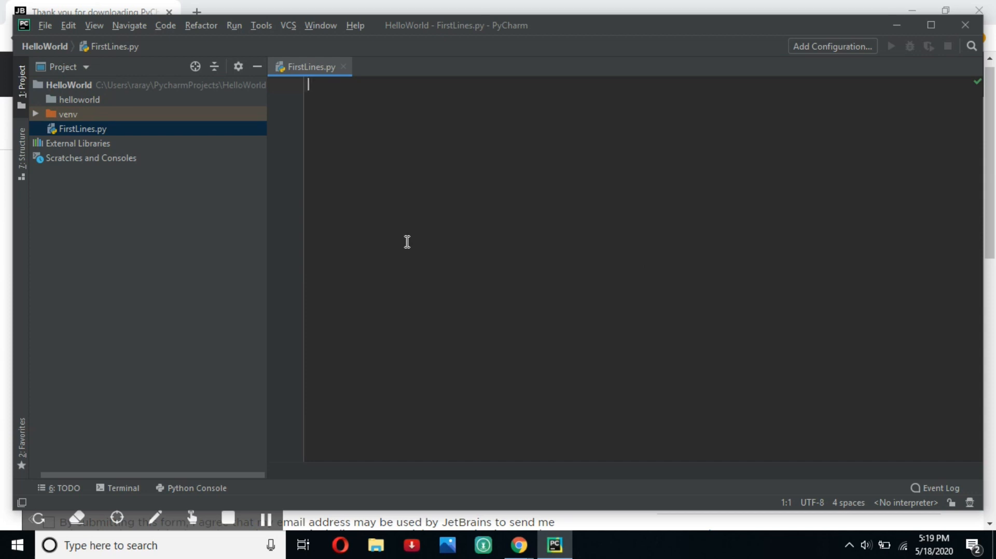
# - Write print("Hello, World!") on line 1 of FirstLines.py
pyautogui.write('print')
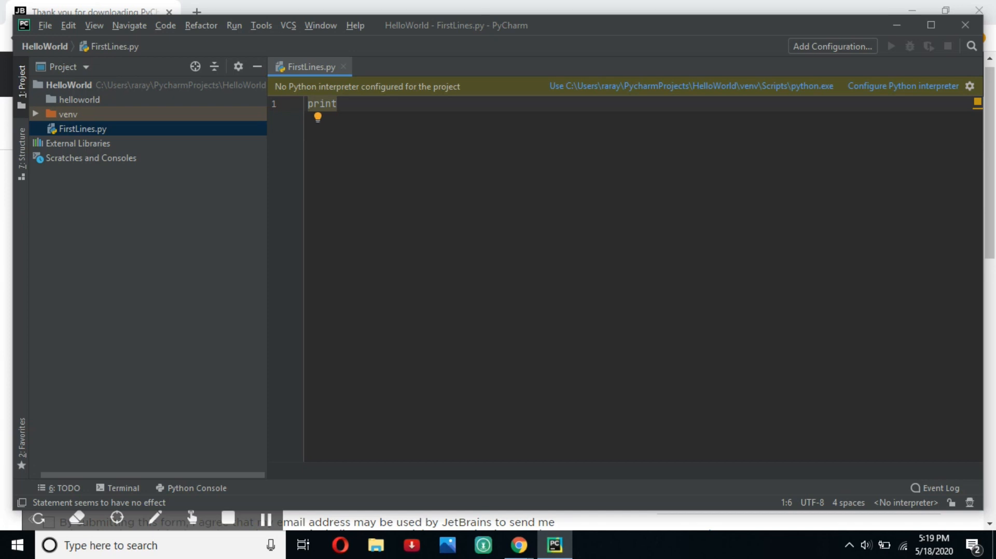
pyautogui.write('()')
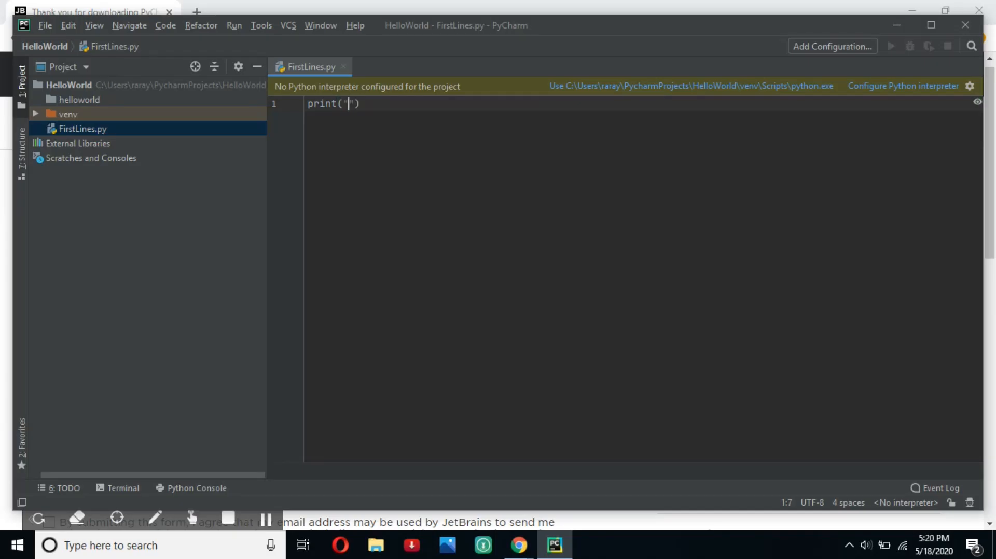
pyautogui.press('BackSpace')
pyautogui.write('"H')
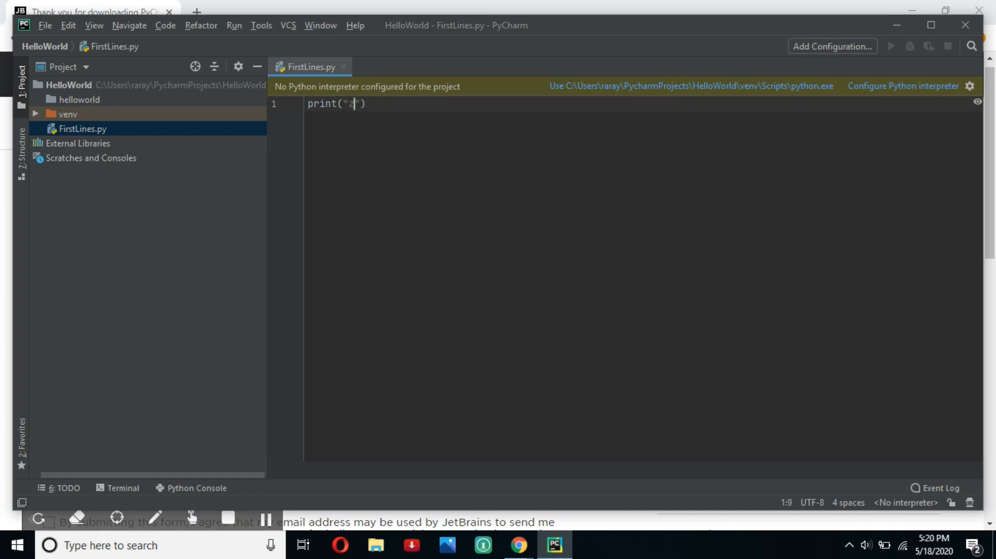
pyautogui.write('Hello,')
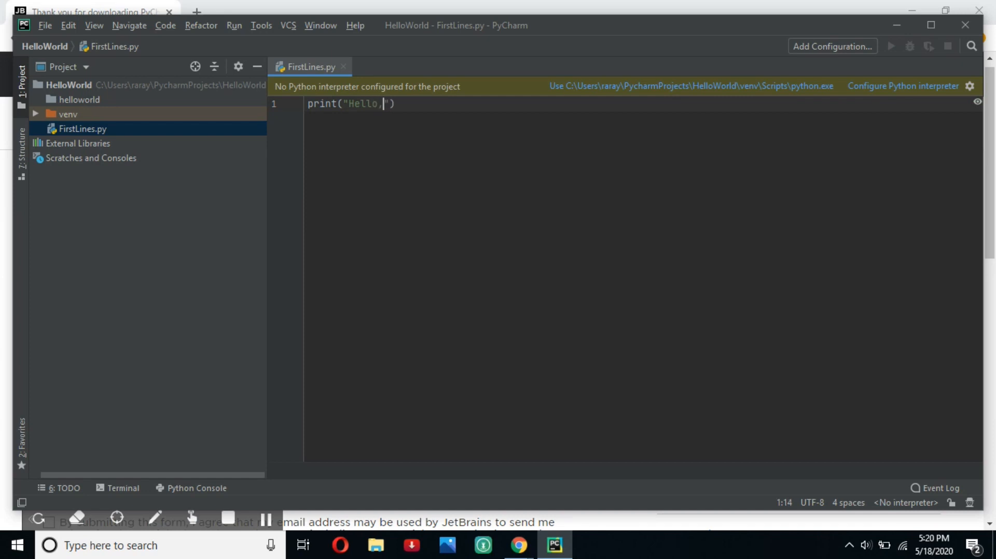
pyautogui.write('World')
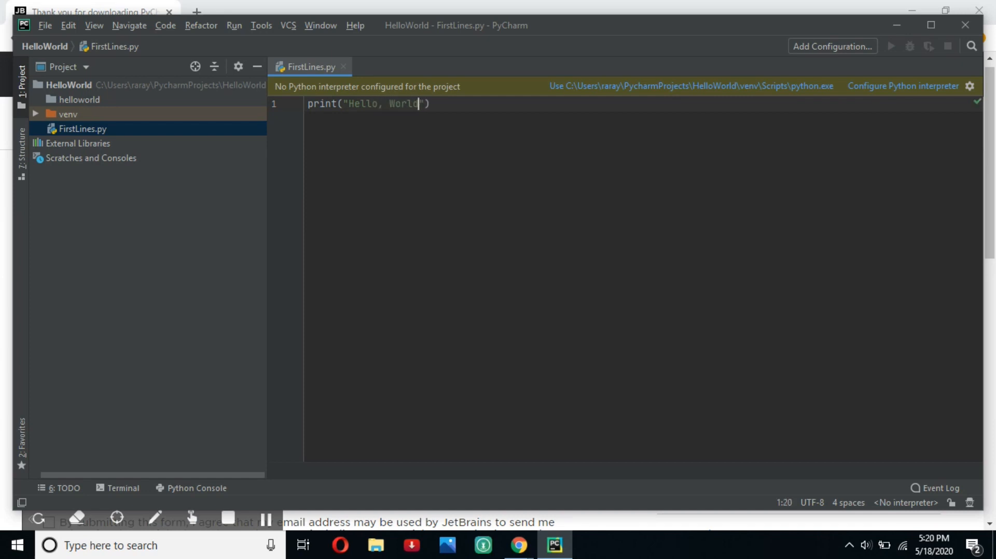
pyautogui.write('!')
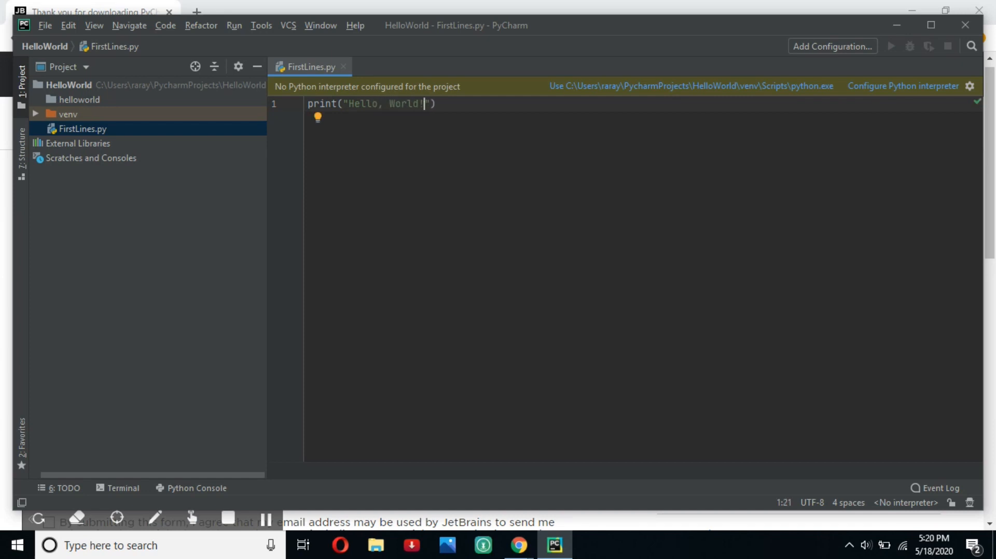
pyautogui.moveTo(267, 62)
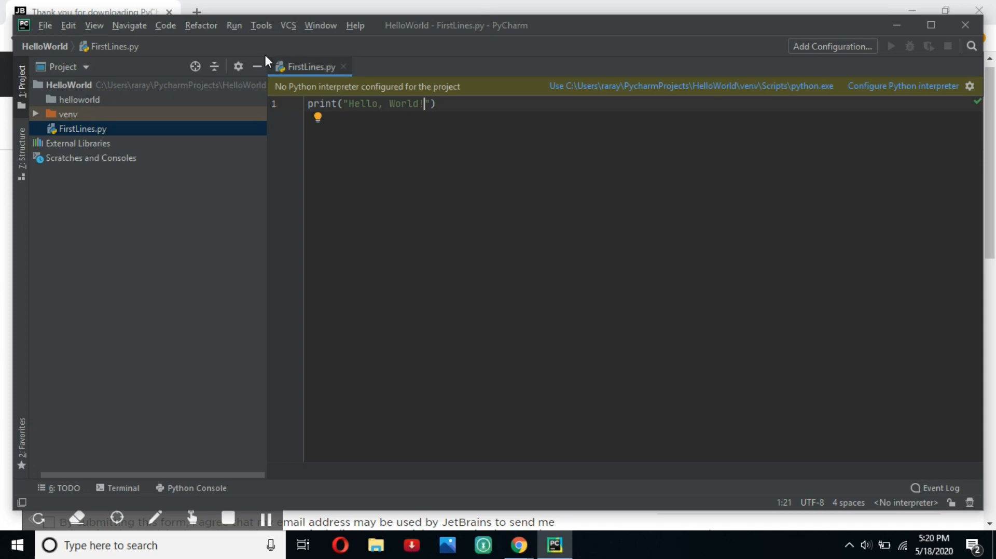
# - Run the FirstLines configuration via Run > Run..., continuing despite the missing-interpreter warning
pyautogui.click(234, 25)
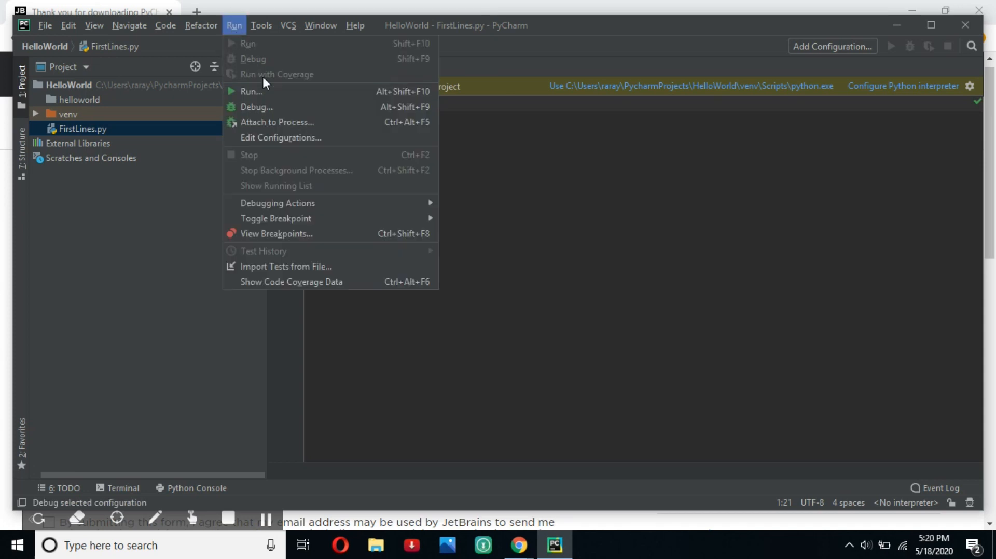
pyautogui.click(249, 91)
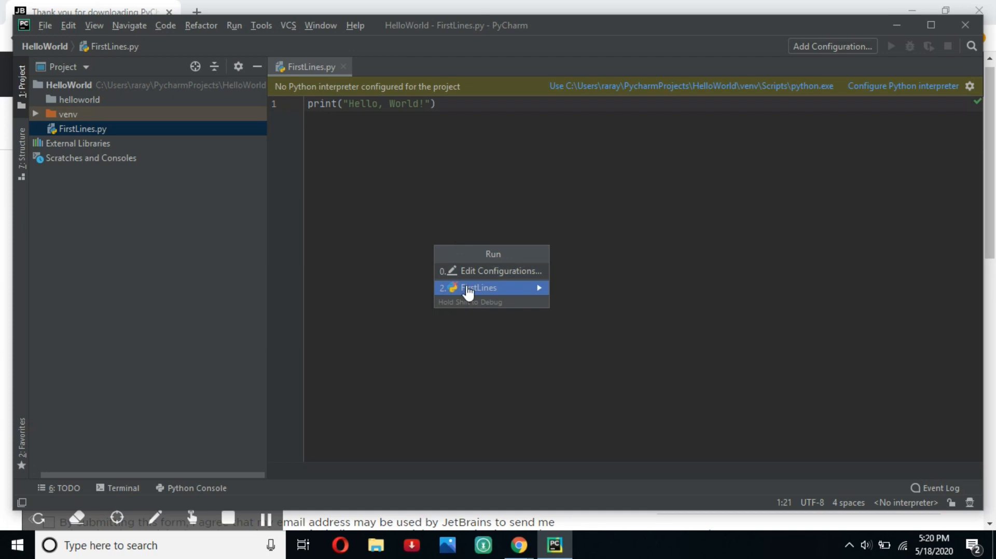
pyautogui.click(496, 270)
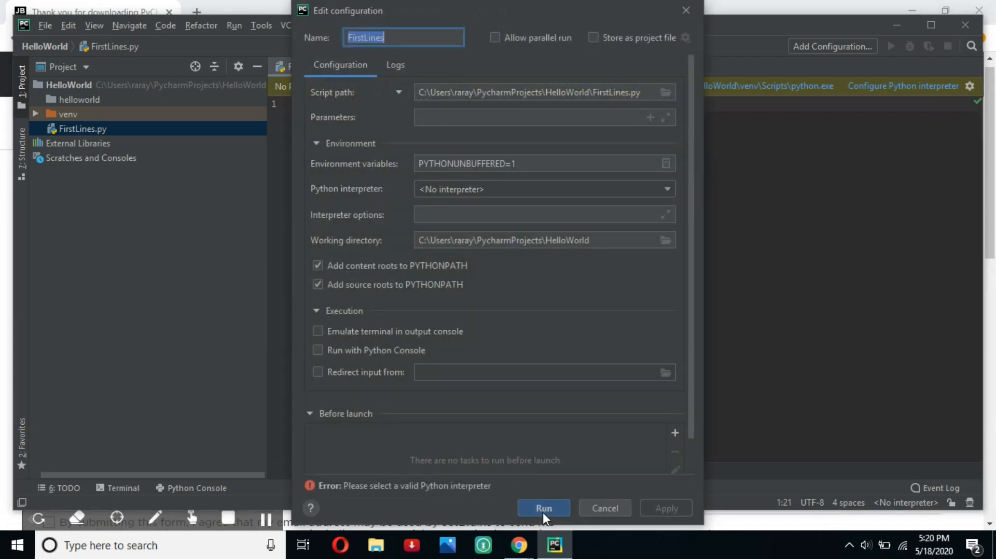
pyautogui.click(544, 508)
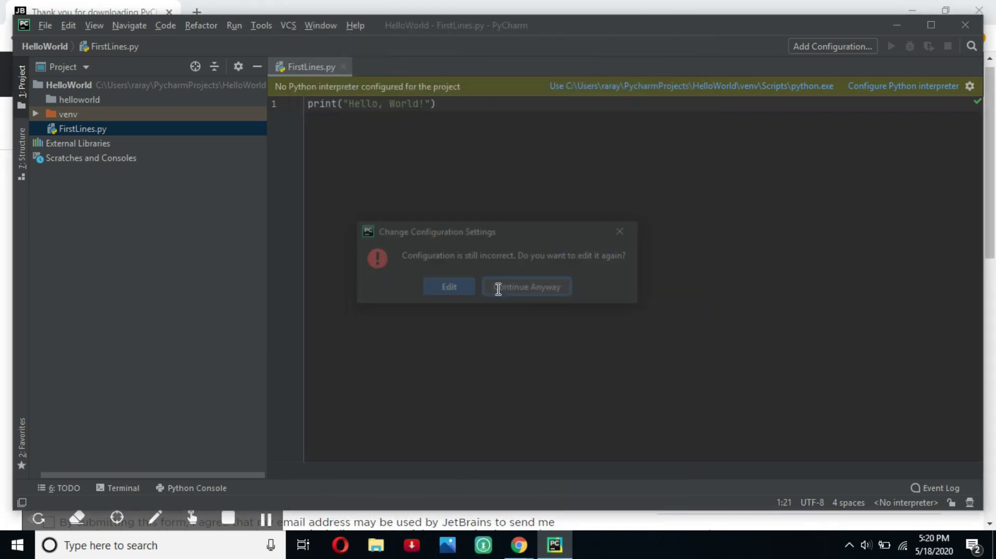
pyautogui.click(526, 287)
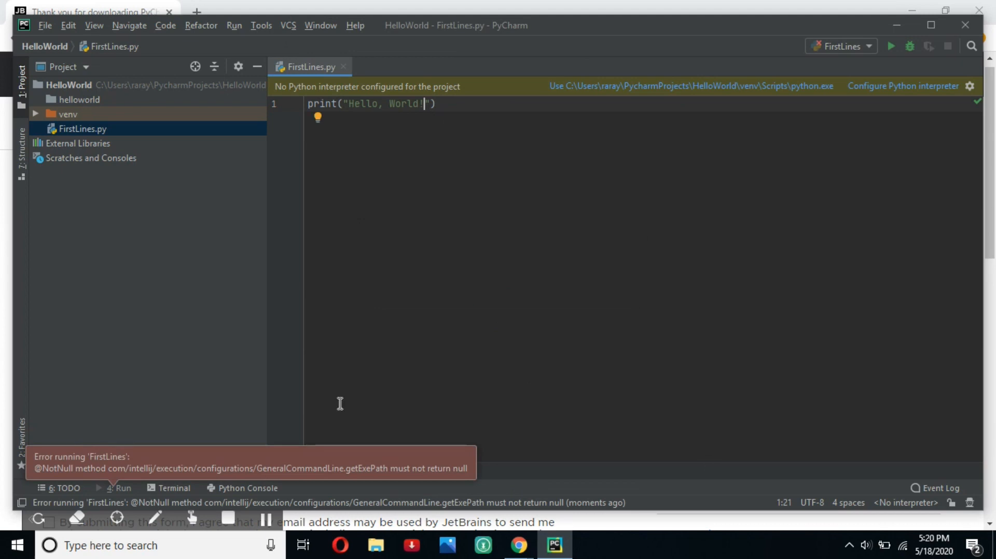
pyautogui.moveTo(91, 466)
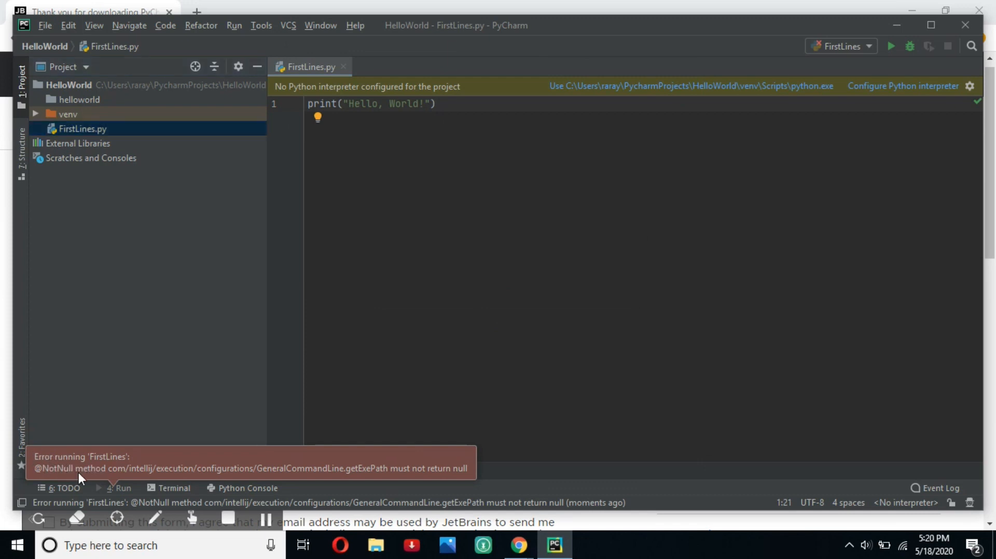
pyautogui.moveTo(197, 464)
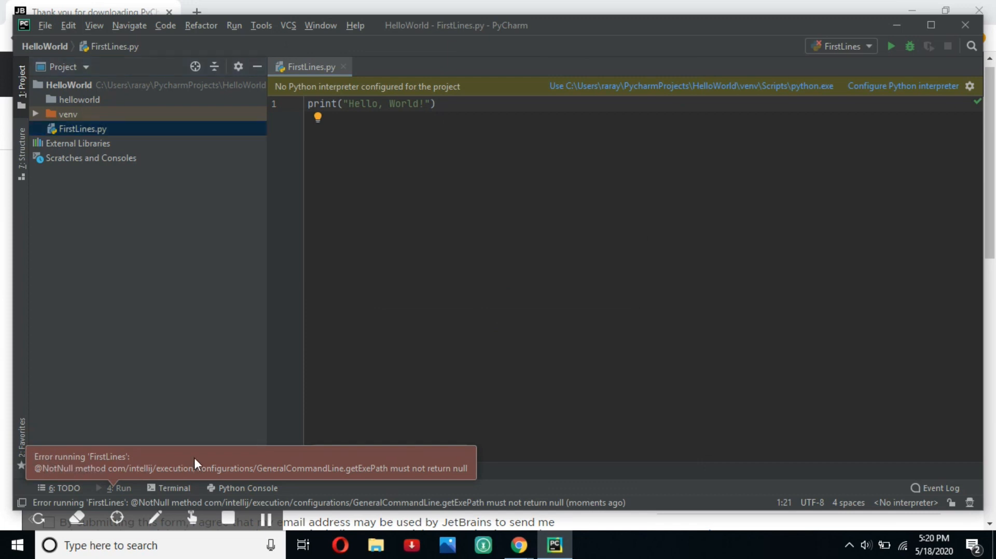
pyautogui.moveTo(235, 178)
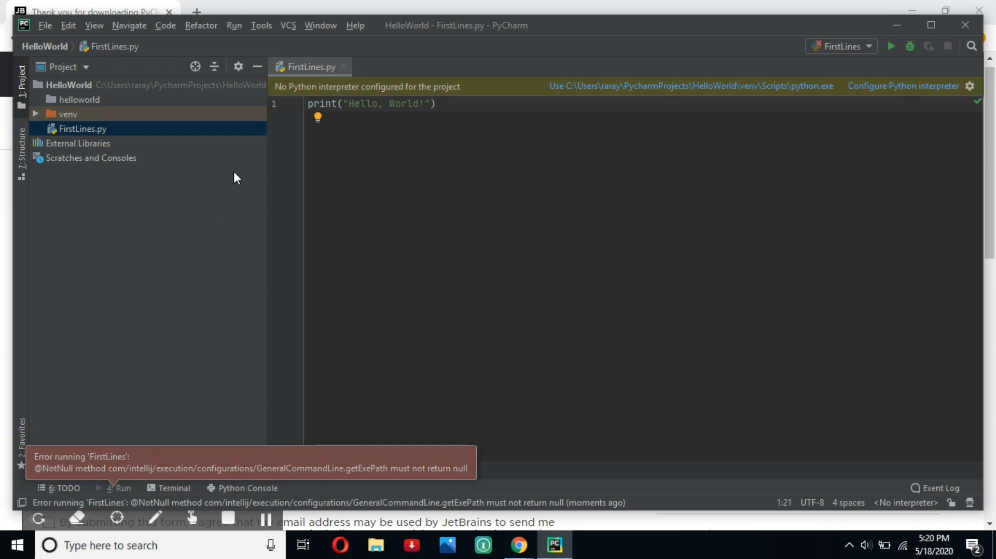
# - Add the HelloWorld venv python.exe as an existing interpreter available to all projects
pyautogui.click(904, 86)
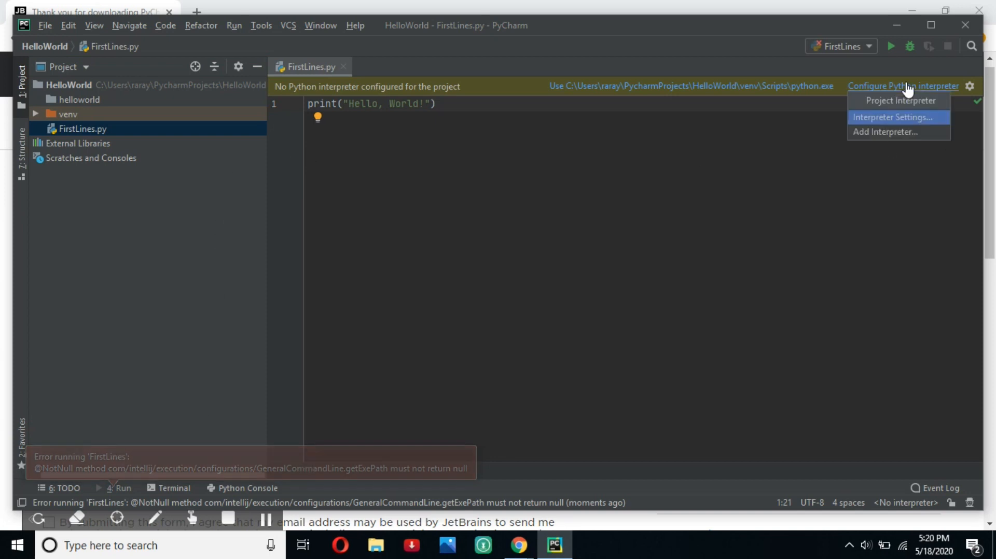
pyautogui.click(890, 131)
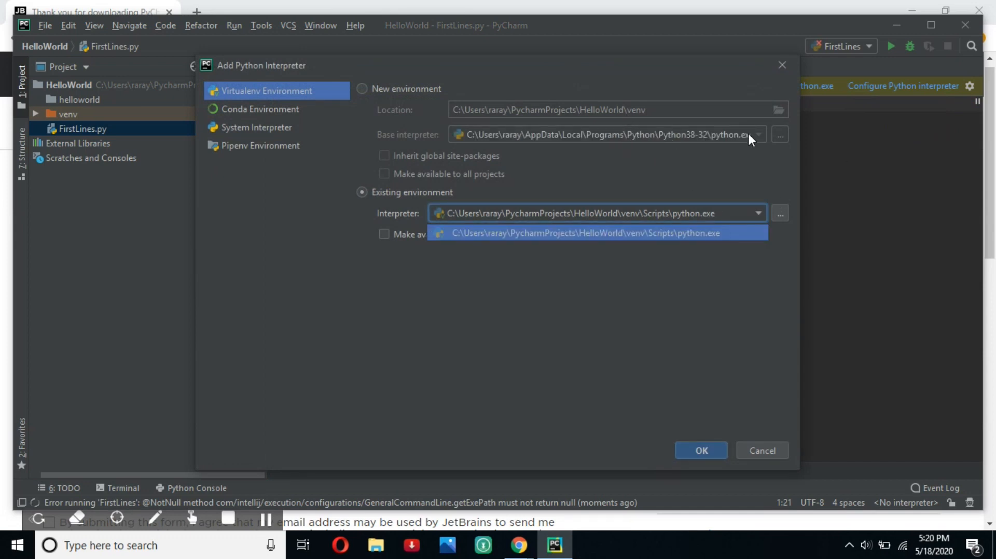
pyautogui.click(596, 234)
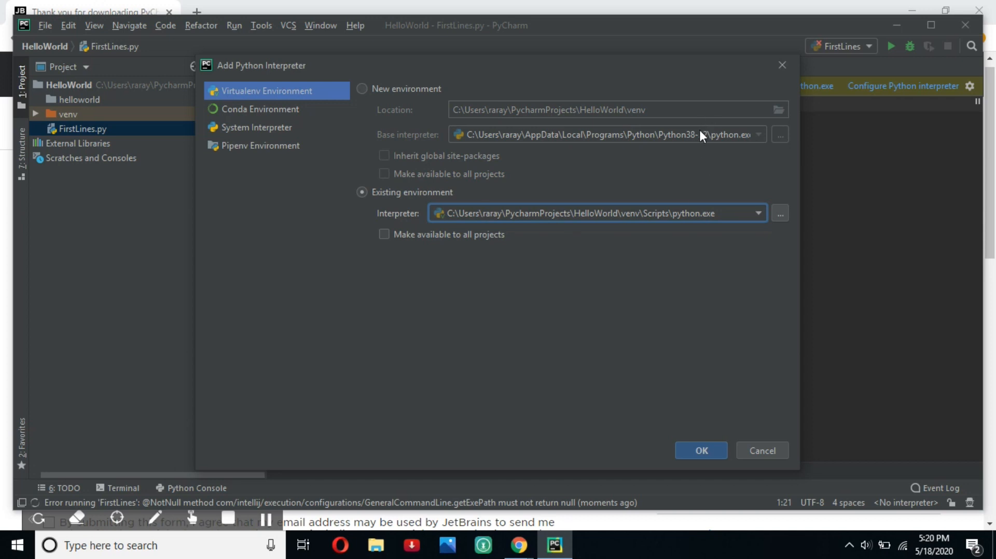
pyautogui.moveTo(688, 140)
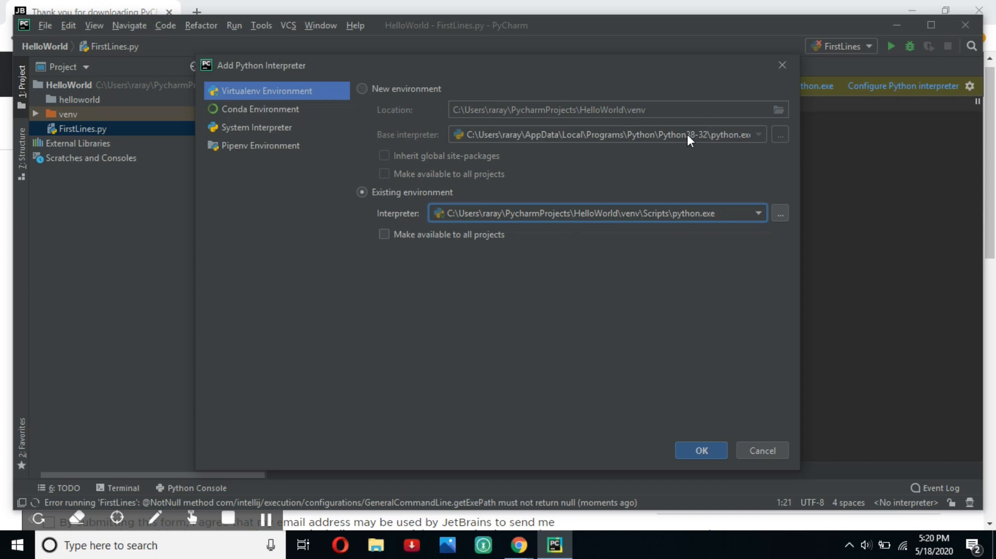
pyautogui.moveTo(473, 203)
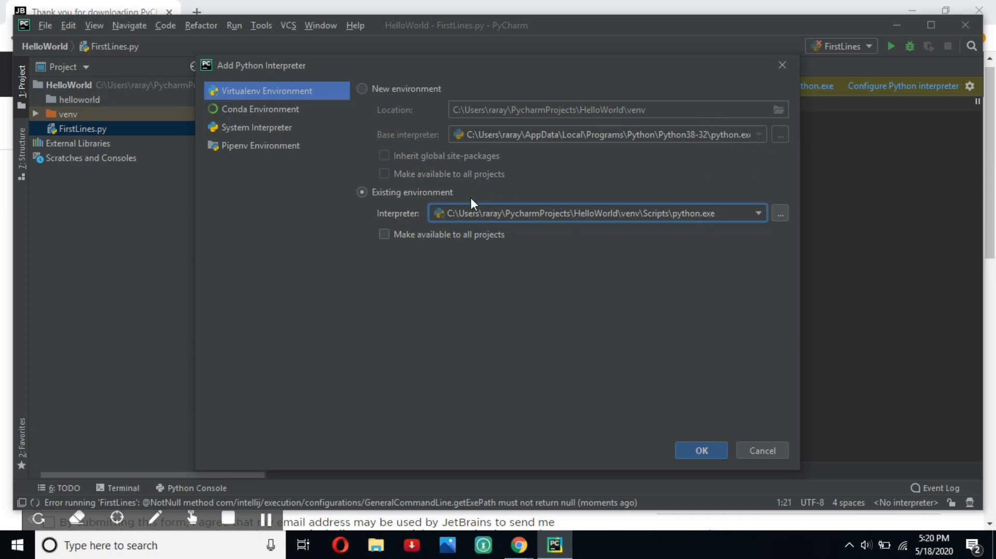
pyautogui.click(384, 234)
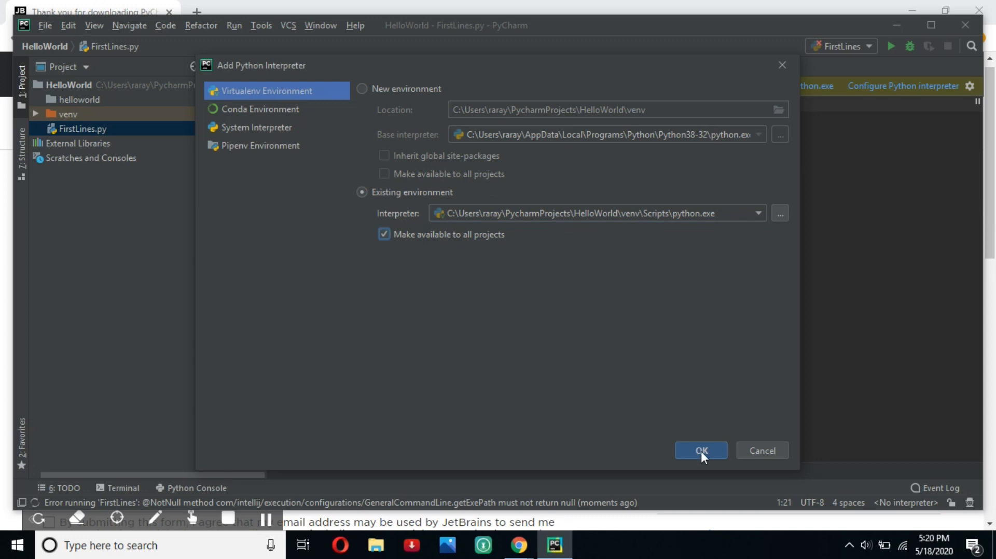
pyautogui.click(701, 450)
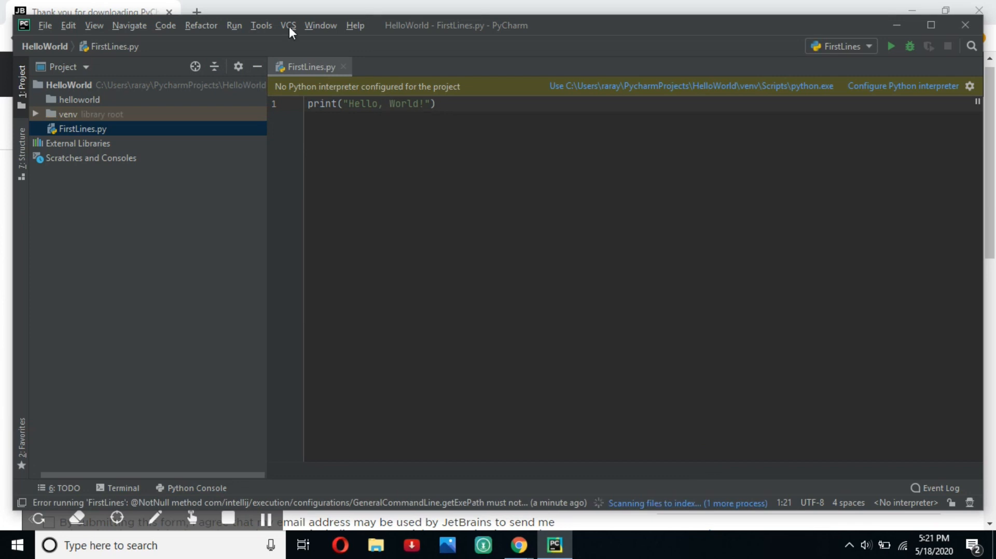
# - Run 'FirstLines' so the Run panel shows Hello, World! with exit code 0
pyautogui.click(234, 25)
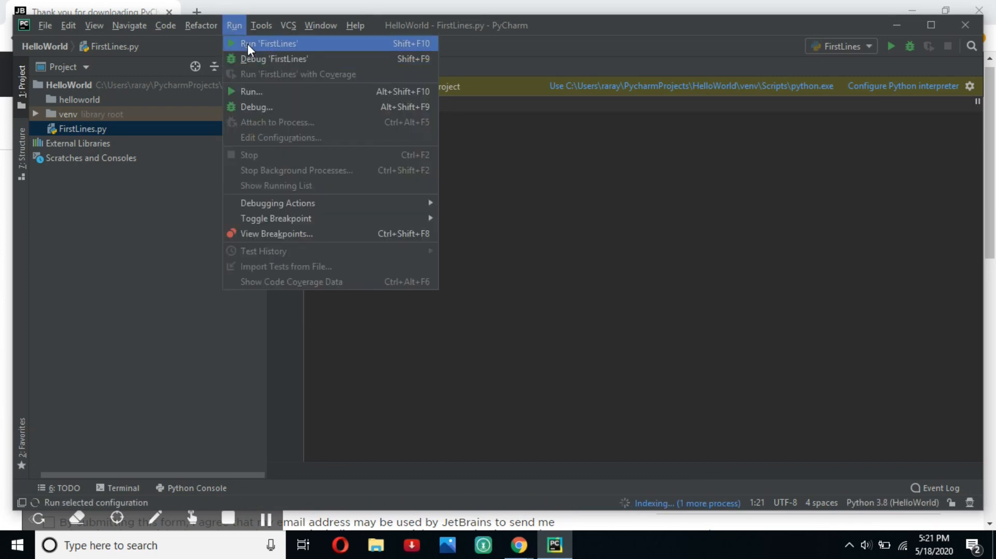
pyautogui.click(272, 44)
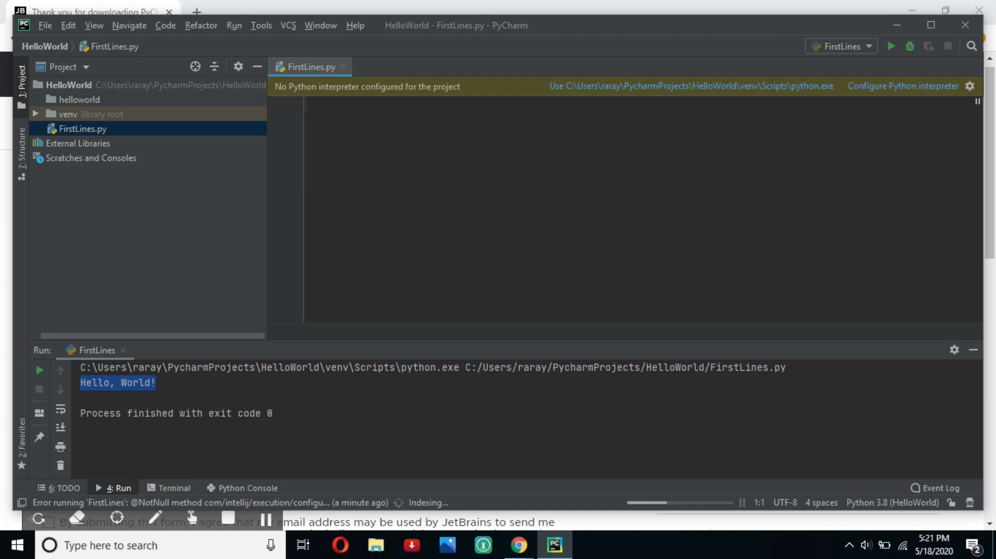
# - Write print("o----") and print(' ||||') and rerun to show the ASCII dog
pyautogui.write('p')
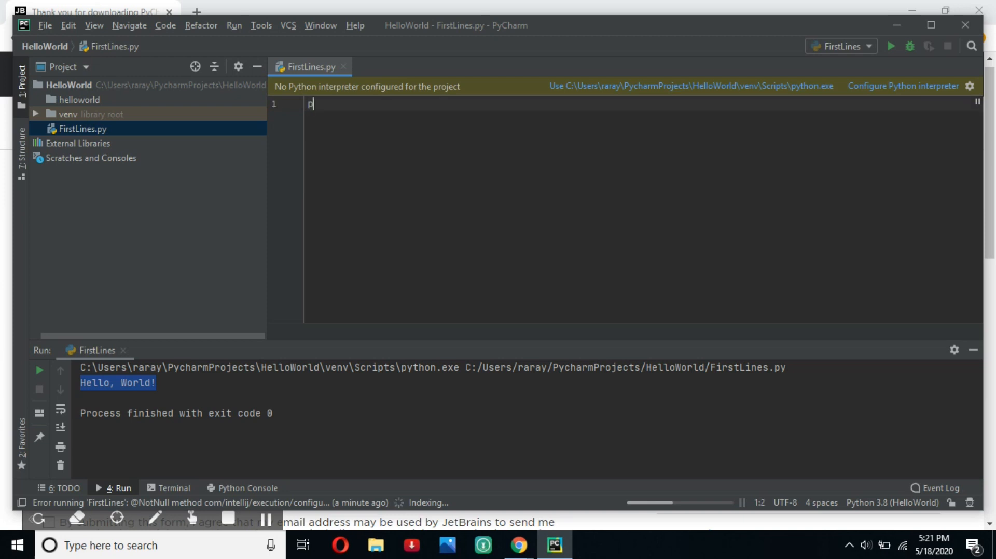
pyautogui.write('rint()')
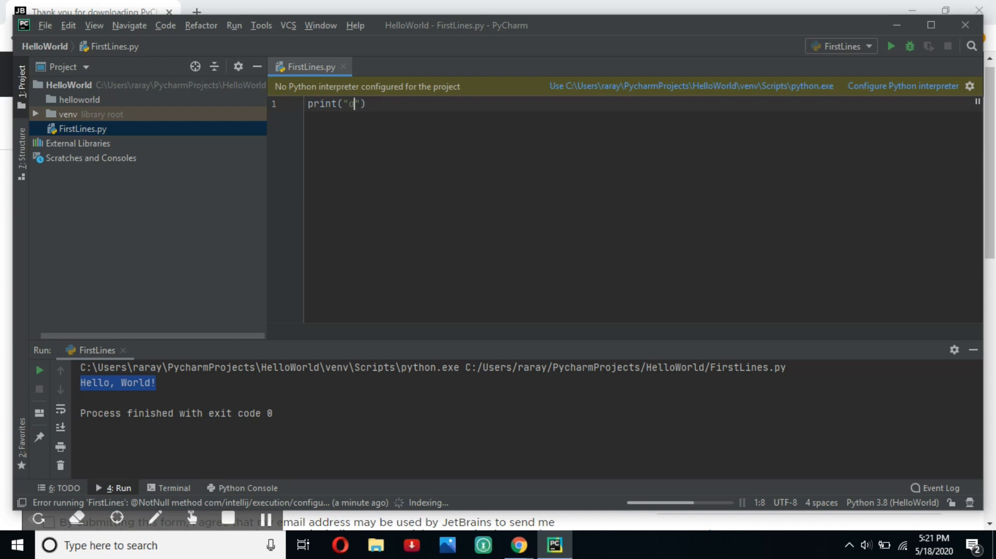
pyautogui.write('--')
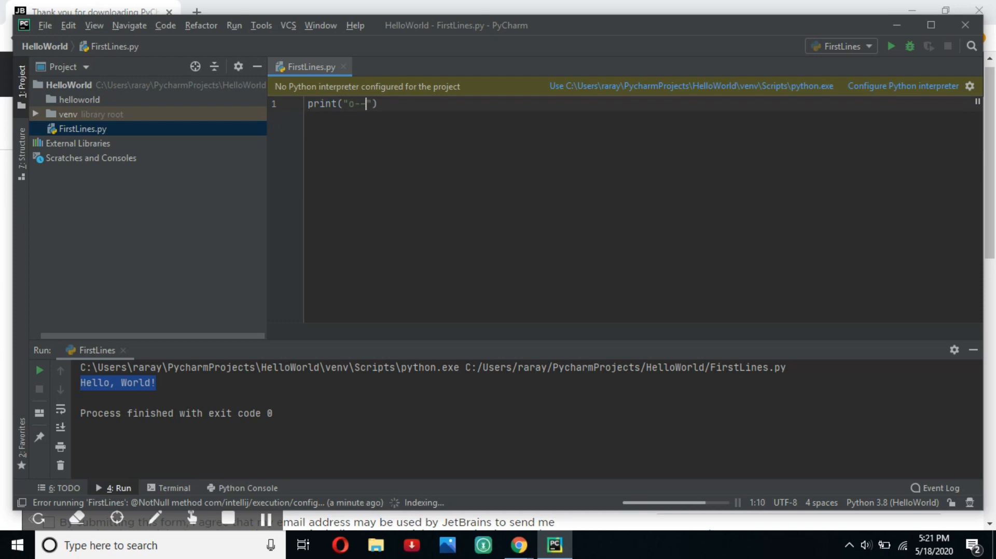
pyautogui.write('--')
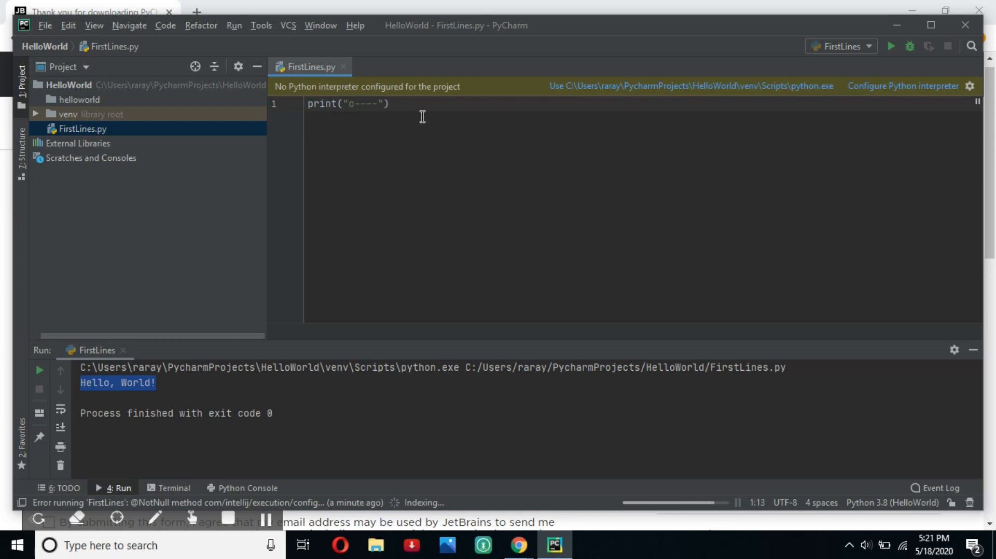
pyautogui.write('p')
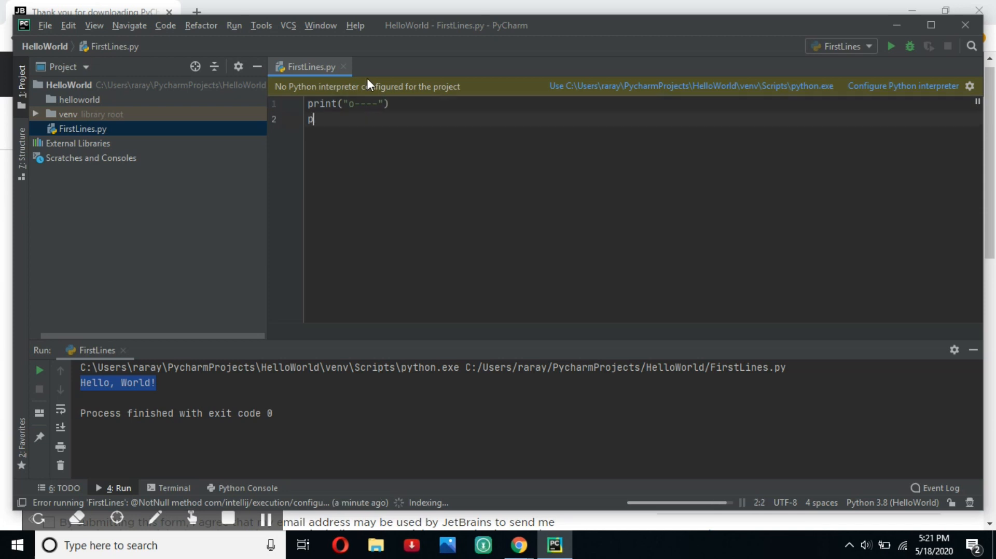
pyautogui.write('rint(  |')
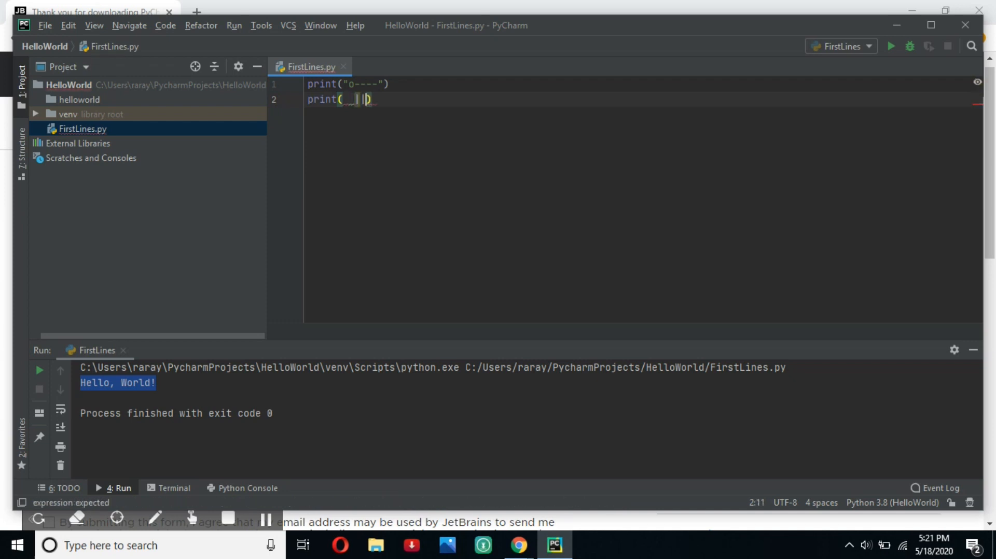
pyautogui.write("|||'")
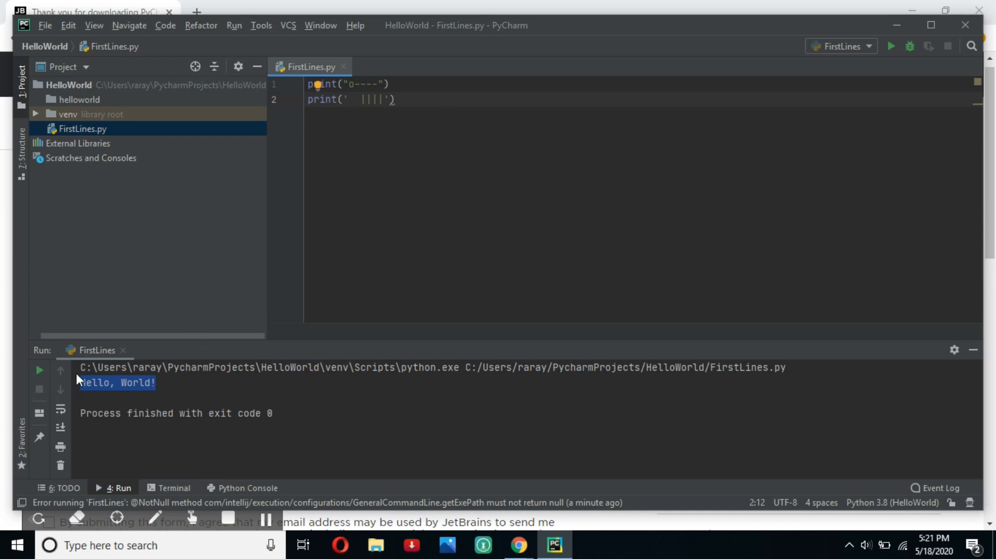
pyautogui.click(24, 371)
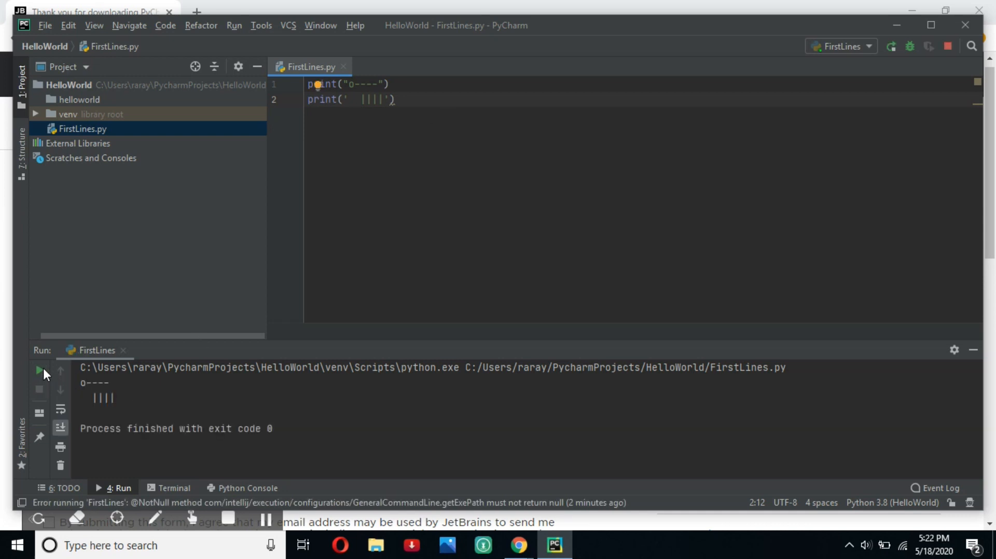